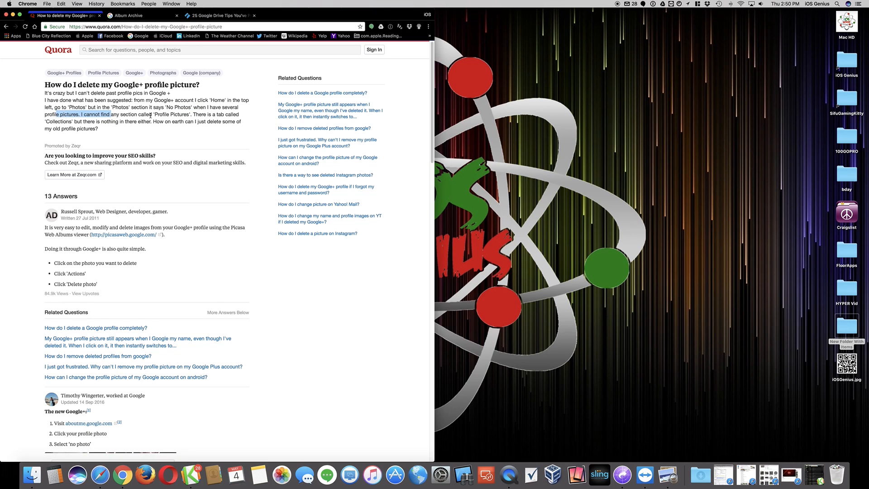
- Close out of the Quora question page, leaving the Mac desktop with QuickTime Player in front
{"action": "double_click", "coordinate": [172, 114]}
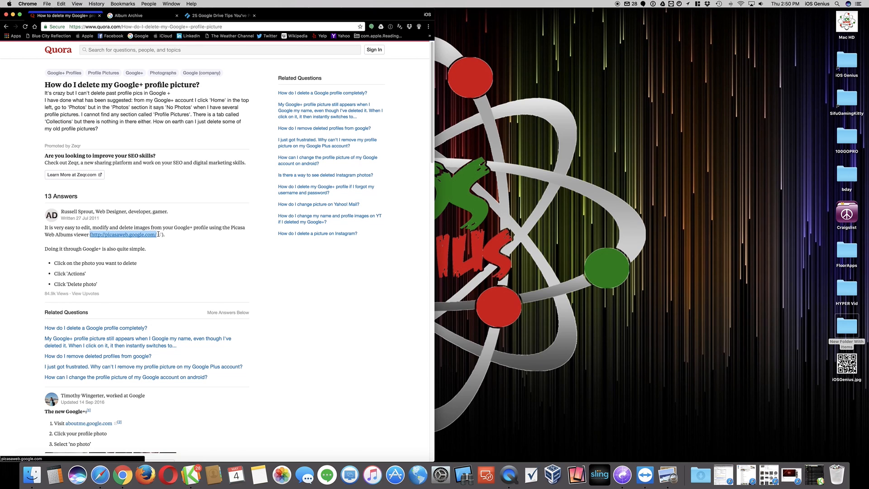
{"action": "mouse_move", "coordinate": [164, 258]}
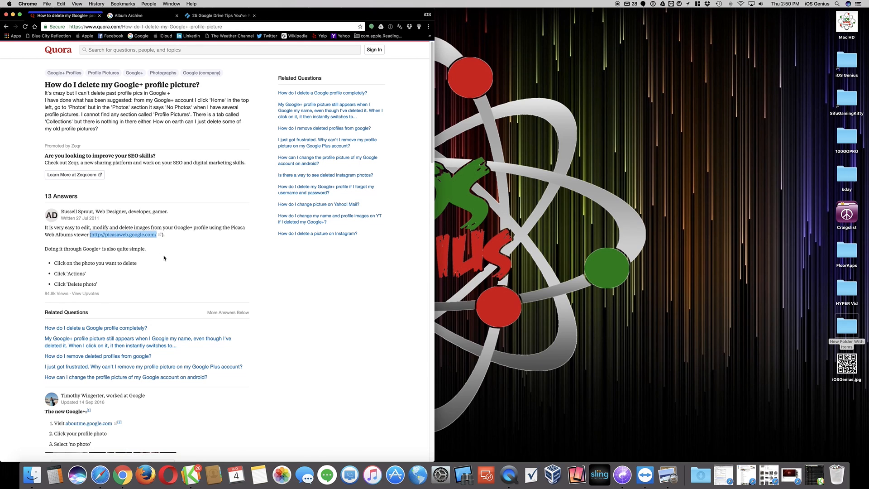
{"action": "mouse_move", "coordinate": [205, 281]}
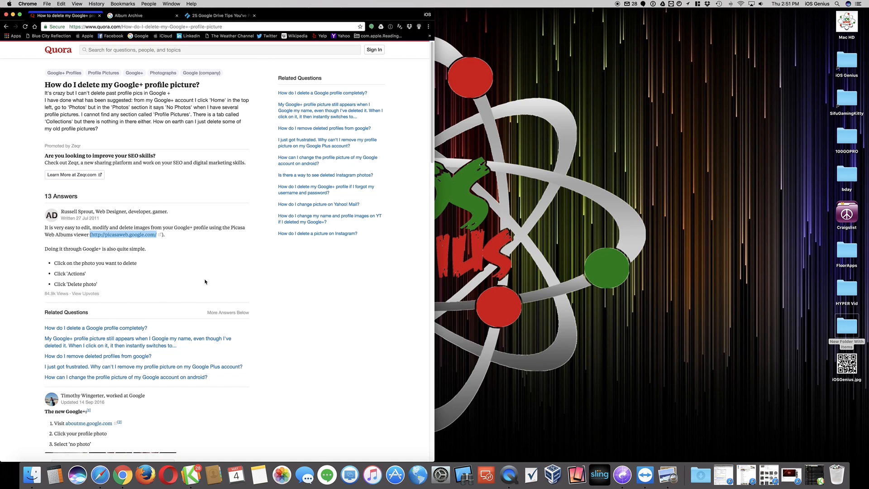
{"action": "left_click", "coordinate": [14, 15]}
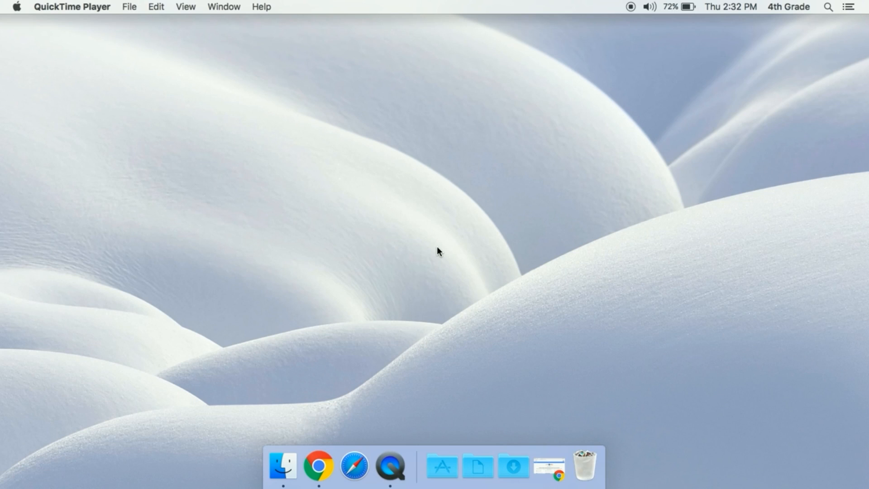
{"action": "mouse_move", "coordinate": [548, 471]}
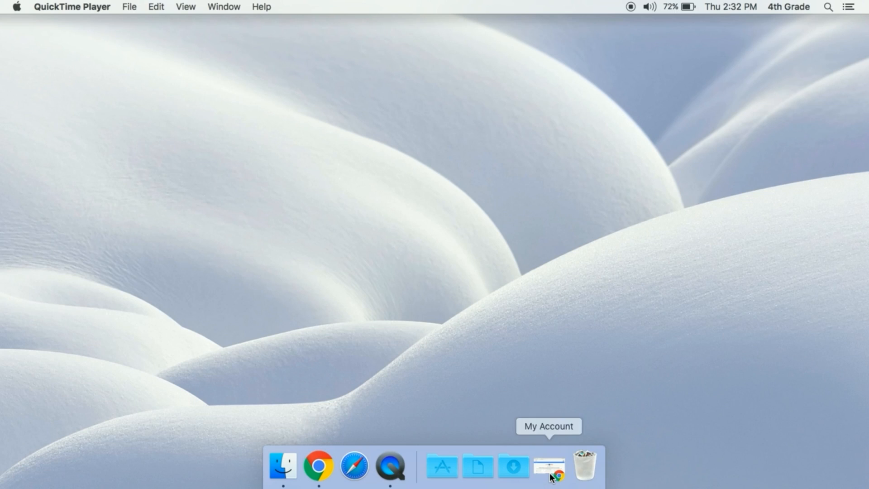
- Go to Google My Account, show the account card and bring up the profile photo picker
{"action": "left_click", "coordinate": [549, 468]}
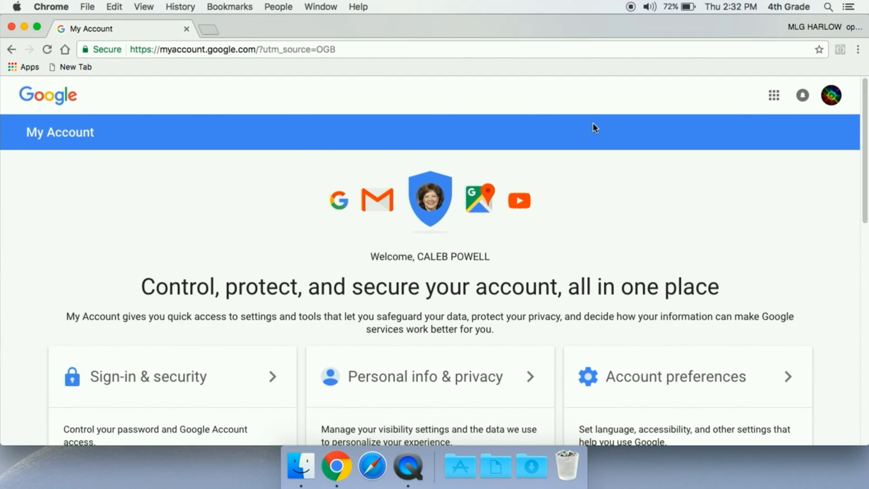
{"action": "mouse_move", "coordinate": [431, 216]}
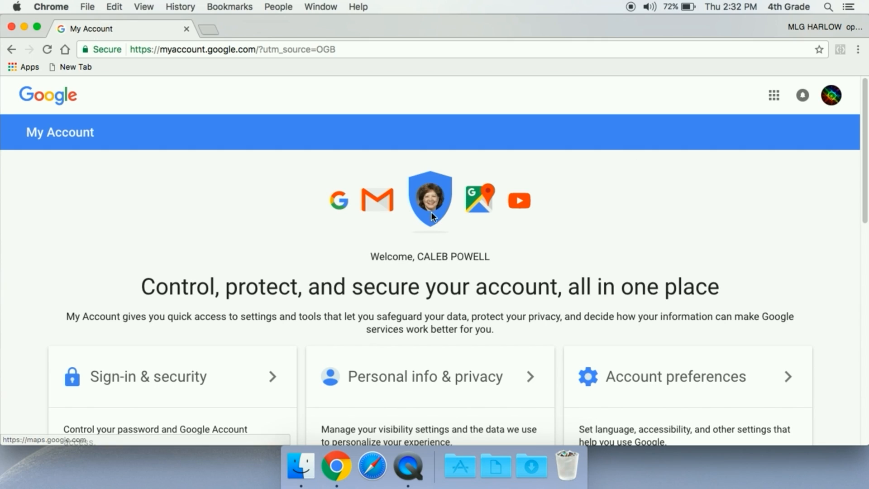
{"action": "mouse_move", "coordinate": [459, 216]}
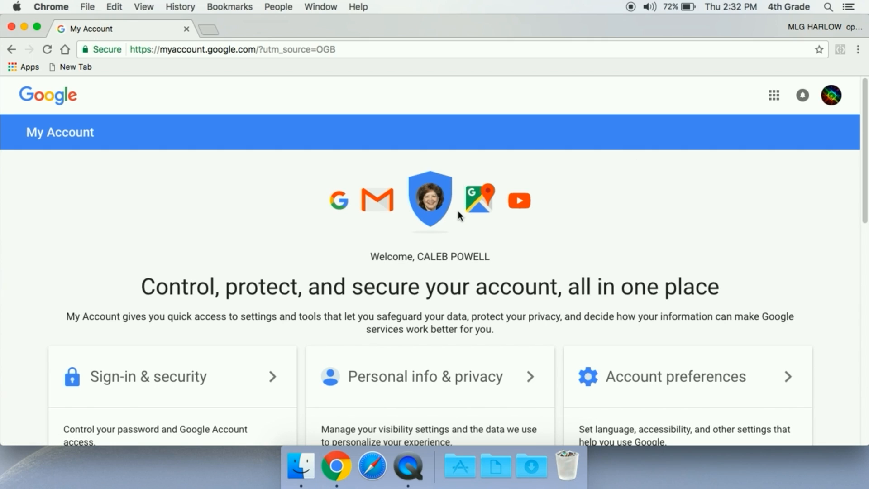
{"action": "mouse_move", "coordinate": [839, 127]}
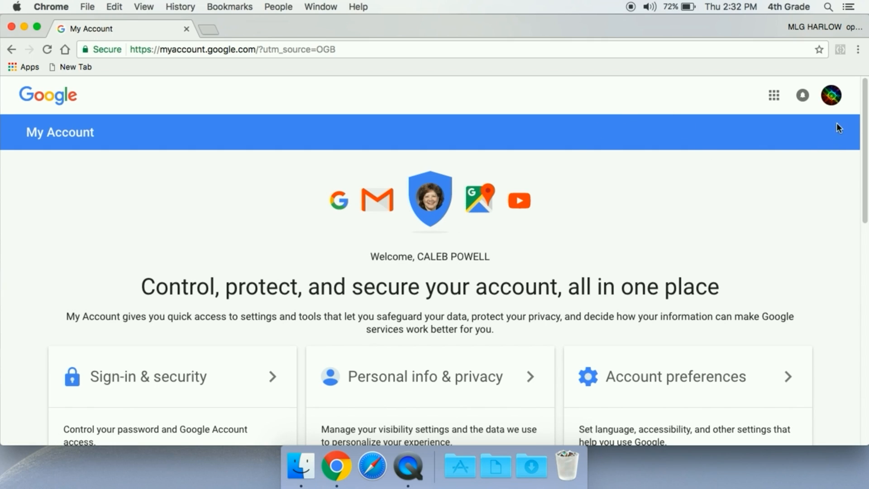
{"action": "mouse_move", "coordinate": [830, 95]}
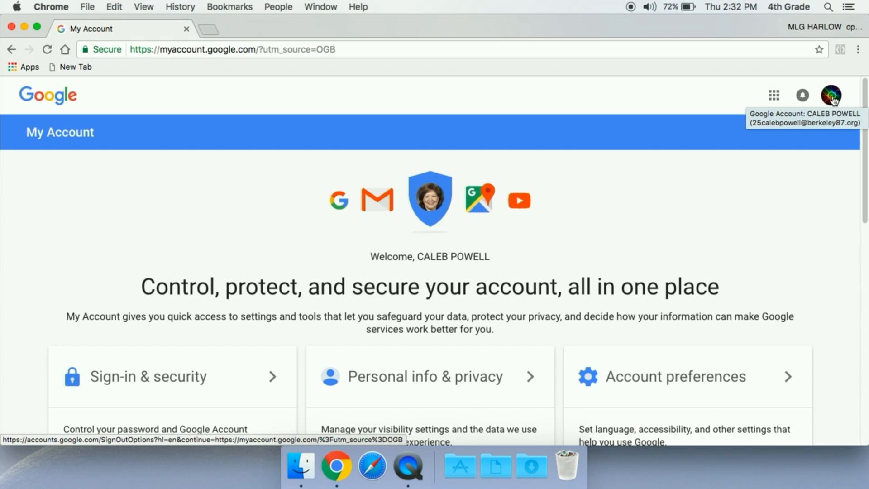
{"action": "mouse_move", "coordinate": [826, 196]}
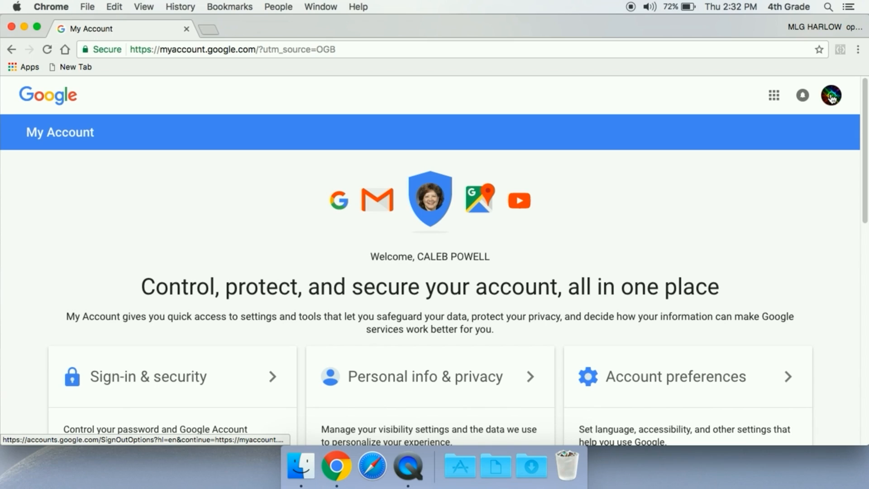
{"action": "left_click", "coordinate": [830, 95]}
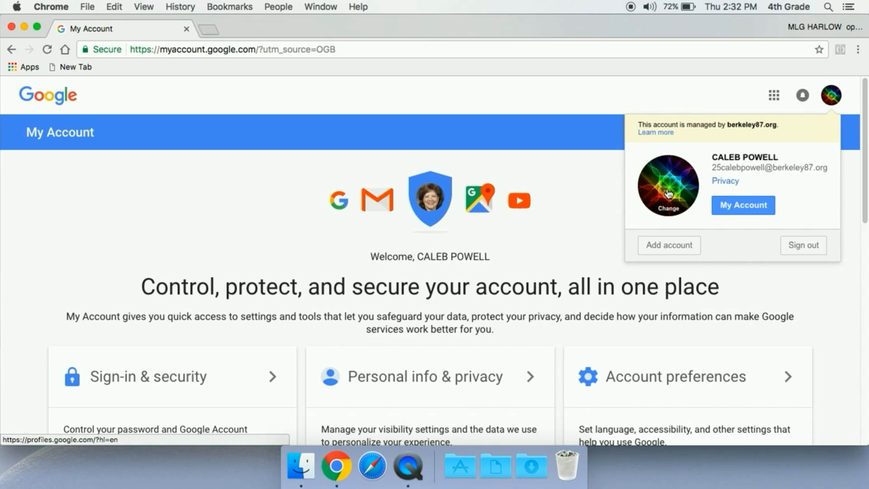
{"action": "mouse_move", "coordinate": [668, 190]}
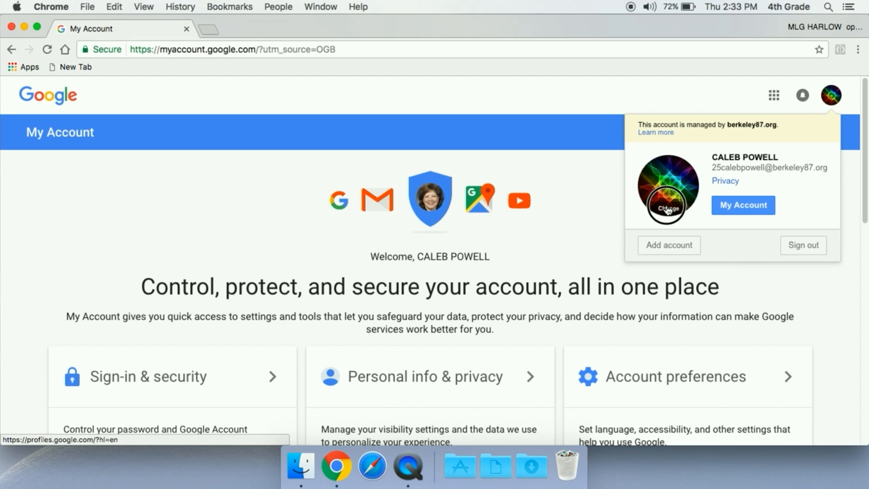
{"action": "left_click", "coordinate": [669, 208]}
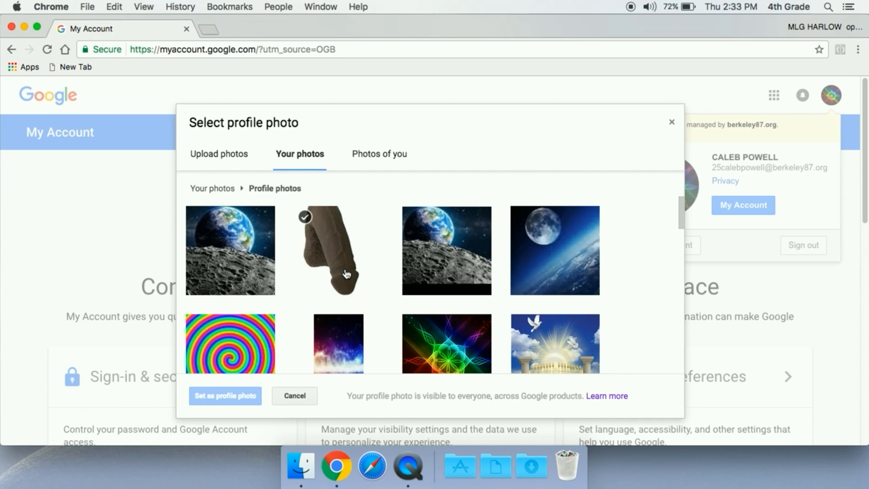
{"action": "mouse_move", "coordinate": [333, 244]}
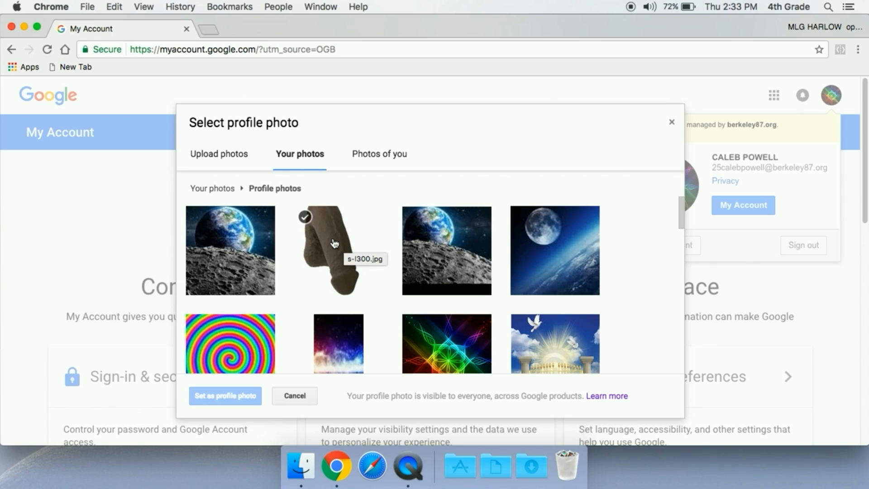
- Select the brown photo under Profile photos, then close the picker without changing the picture
{"action": "left_click", "coordinate": [338, 250]}
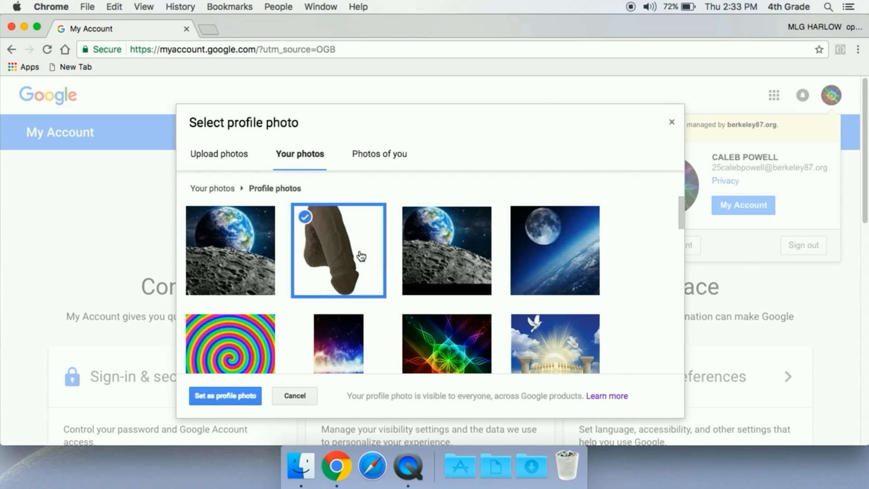
{"action": "right_click", "coordinate": [338, 250]}
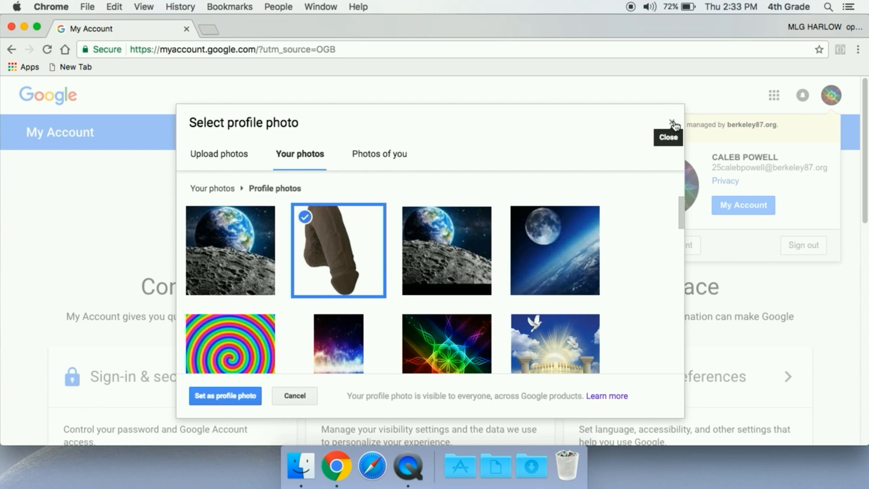
{"action": "left_click", "coordinate": [671, 121]}
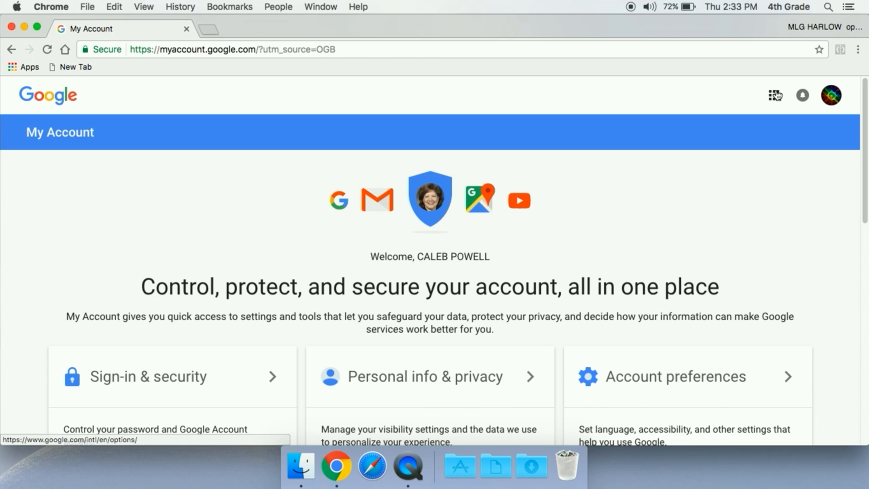
{"action": "left_click", "coordinate": [773, 95]}
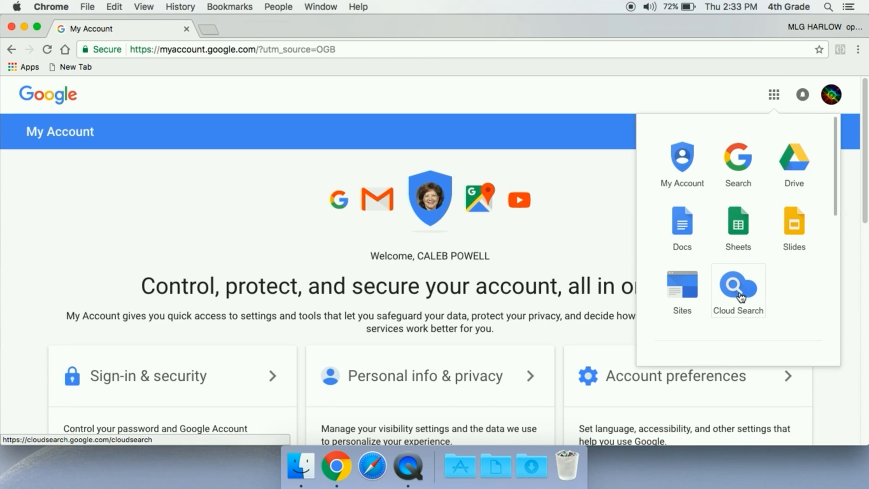
{"action": "scroll", "scroll_direction": "down", "scroll_amount": 3}
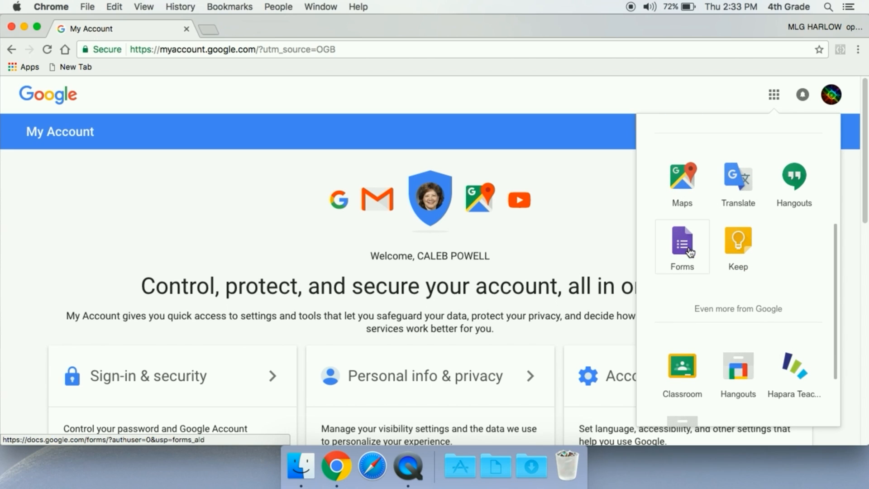
{"action": "scroll", "scroll_direction": "down", "scroll_amount": 3}
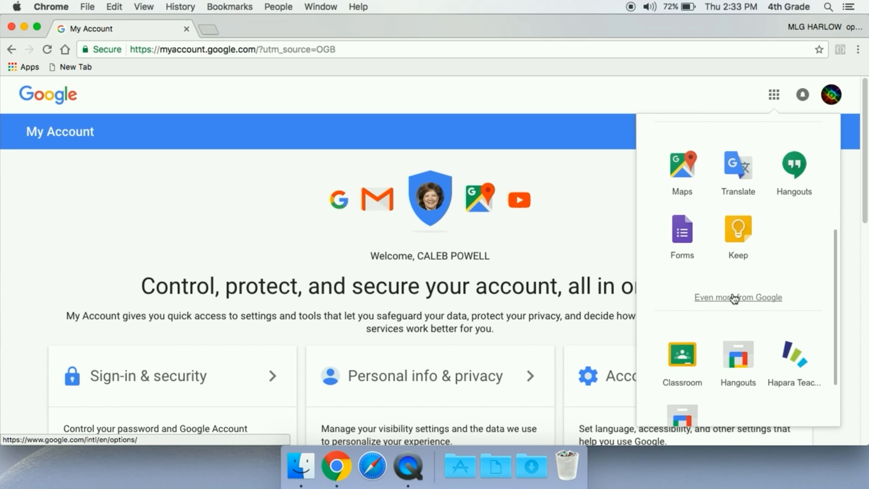
{"action": "left_click", "coordinate": [738, 297]}
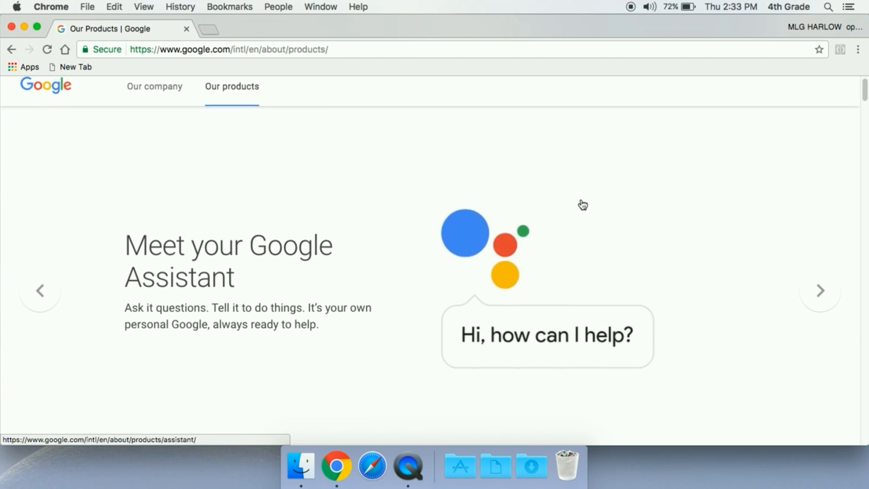
{"action": "scroll", "scroll_direction": "down", "scroll_amount": 3}
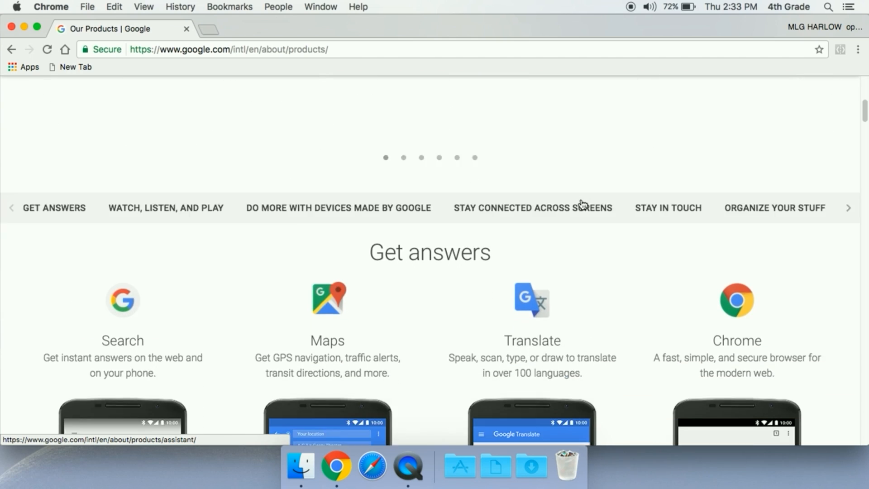
{"action": "scroll", "scroll_direction": "down", "scroll_amount": 3}
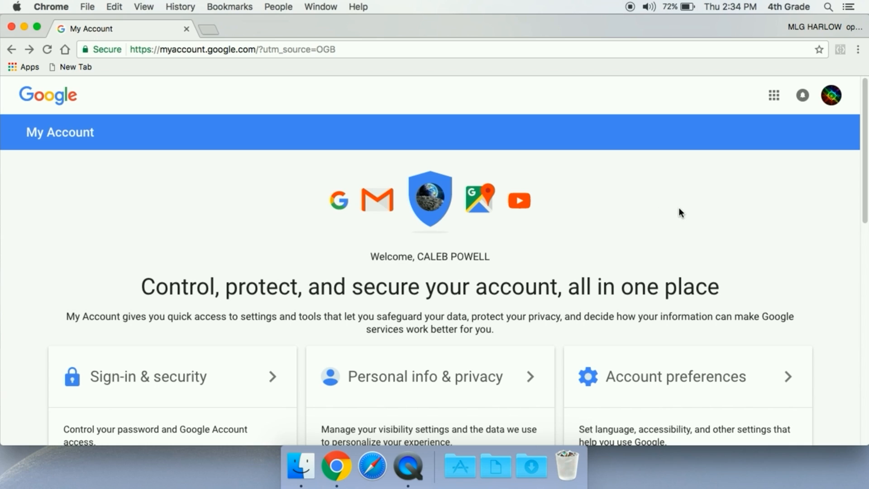
{"action": "scroll", "scroll_direction": "down", "scroll_amount": 3}
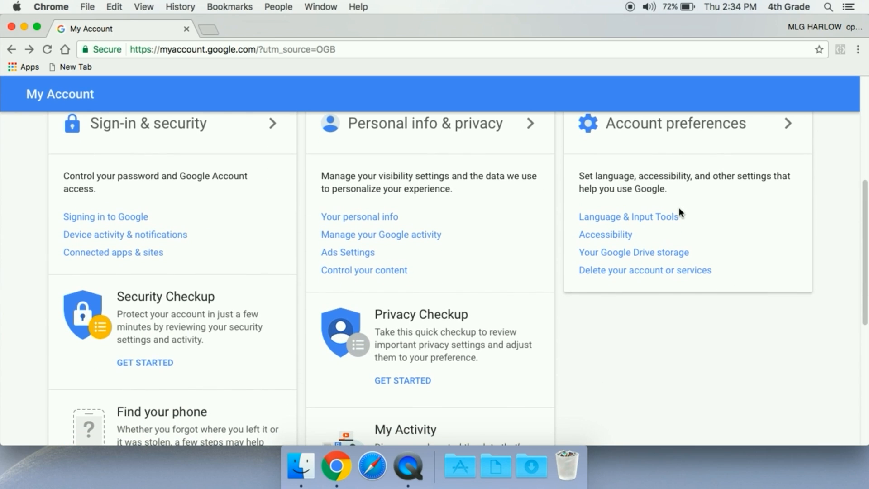
{"action": "mouse_move", "coordinate": [383, 275]}
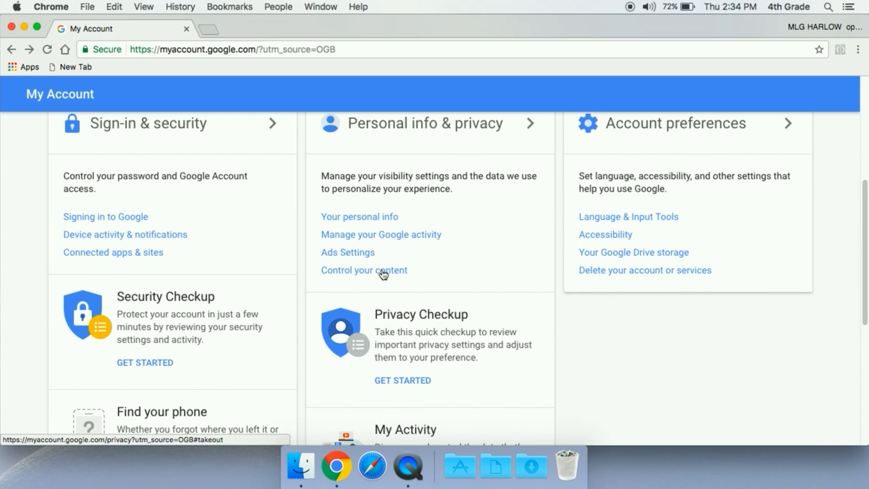
{"action": "left_click", "coordinate": [364, 270]}
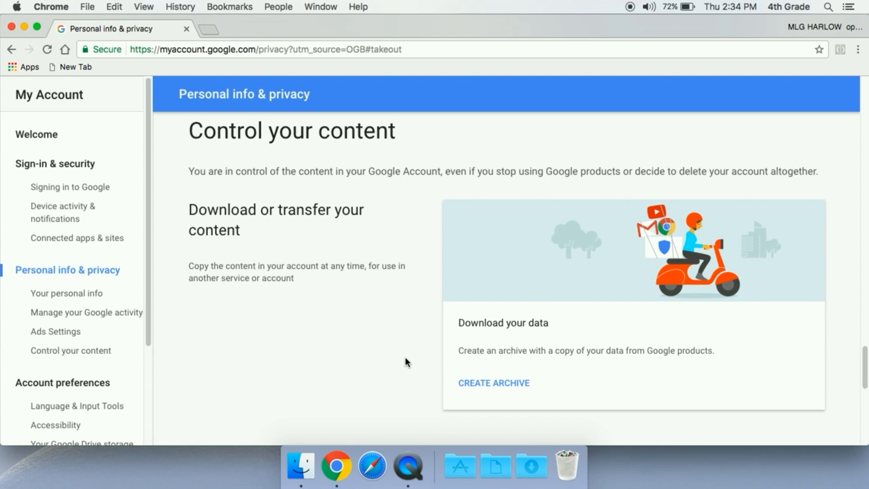
{"action": "scroll", "scroll_direction": "down", "scroll_amount": 3}
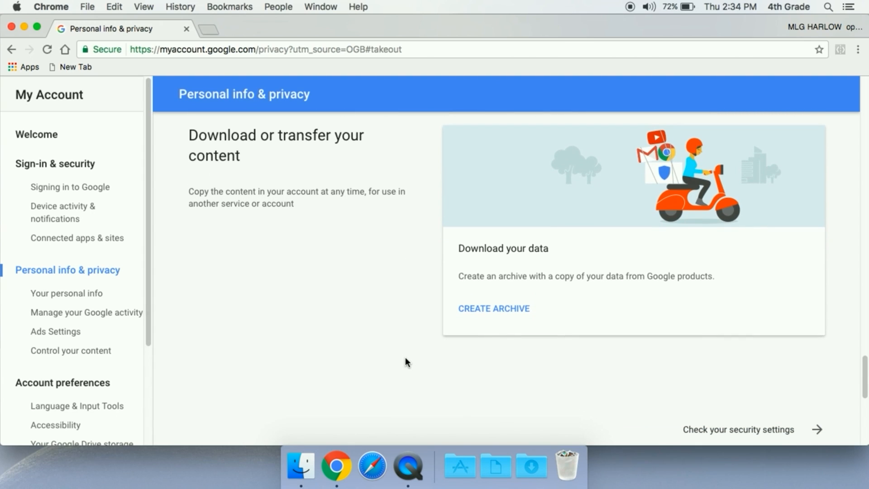
{"action": "scroll", "scroll_direction": "down", "scroll_amount": 3}
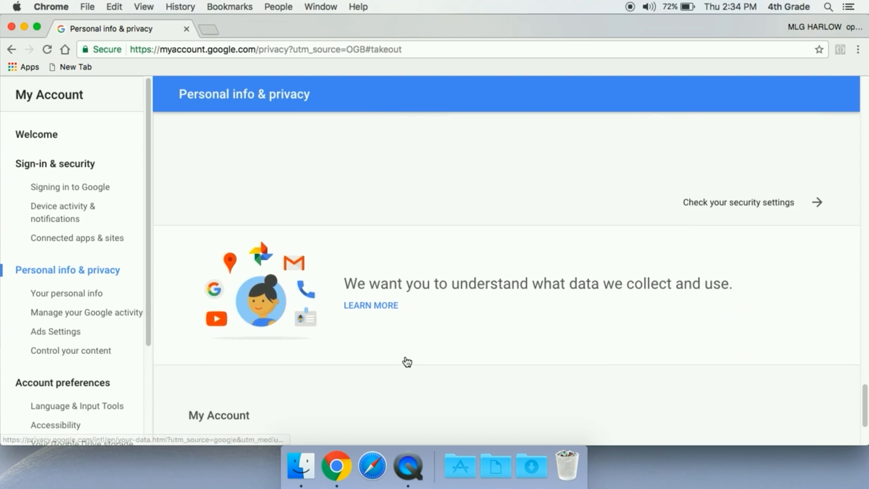
{"action": "scroll", "scroll_direction": "down", "scroll_amount": 3}
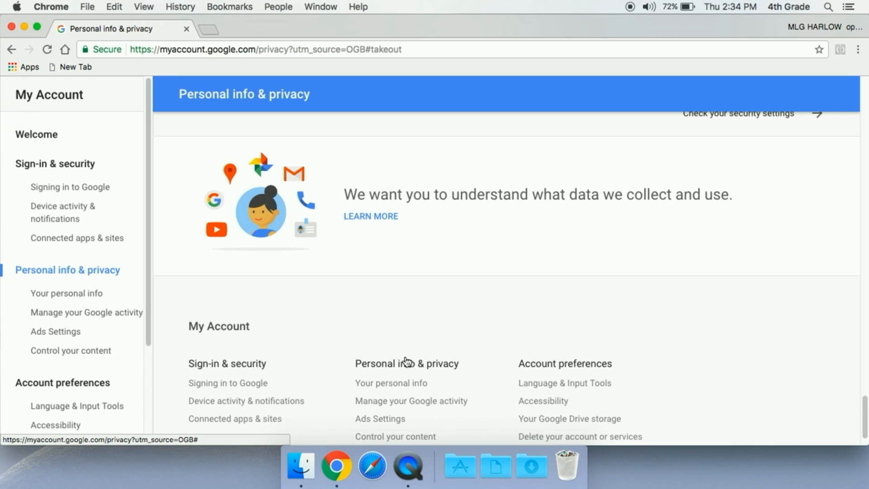
{"action": "scroll", "scroll_direction": "down", "scroll_amount": 3}
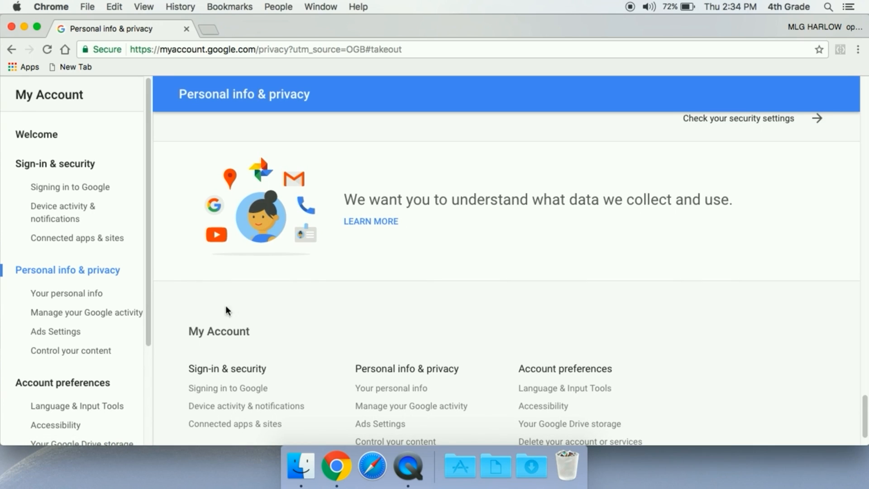
{"action": "mouse_move", "coordinate": [593, 196]}
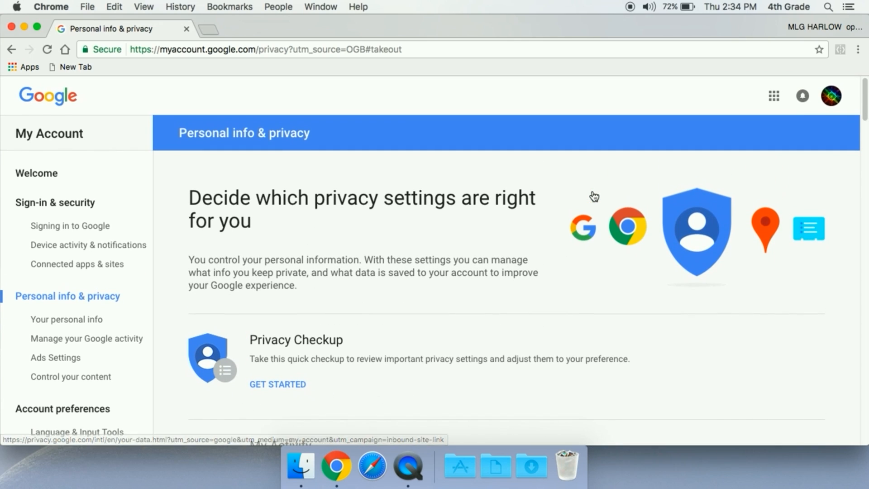
{"action": "left_click", "coordinate": [772, 95]}
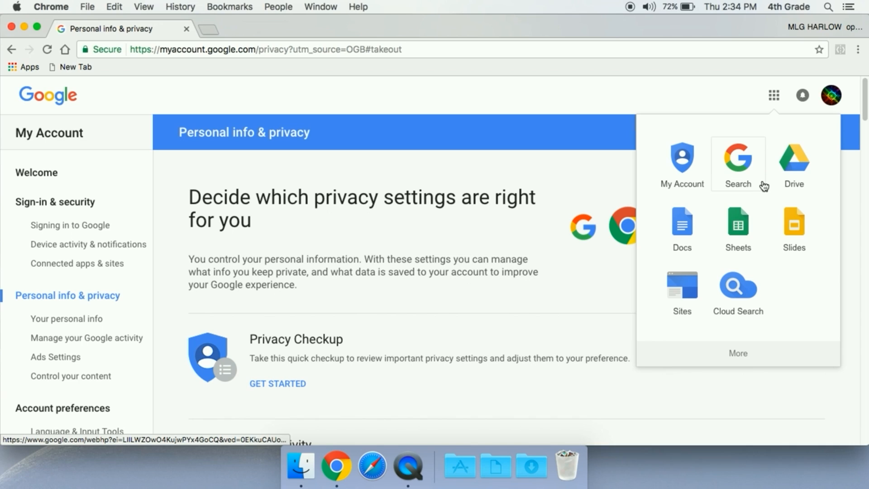
{"action": "mouse_move", "coordinate": [795, 161]}
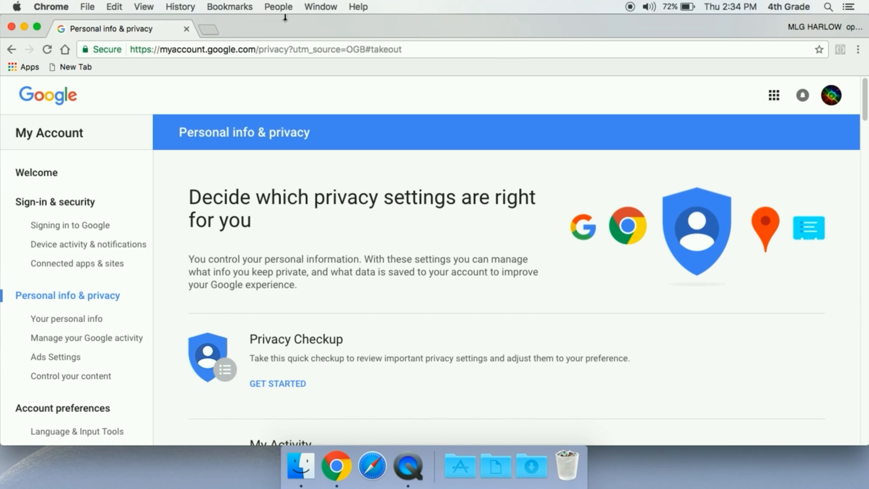
- Load Google Album Archive in a new tab and read through its Google+ introduction notice
{"action": "left_click", "coordinate": [205, 28]}
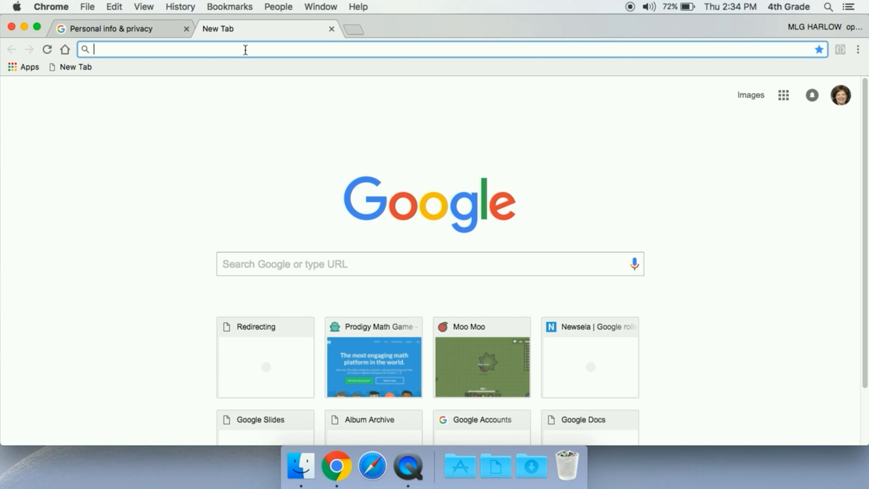
{"action": "type", "text": "pic"}
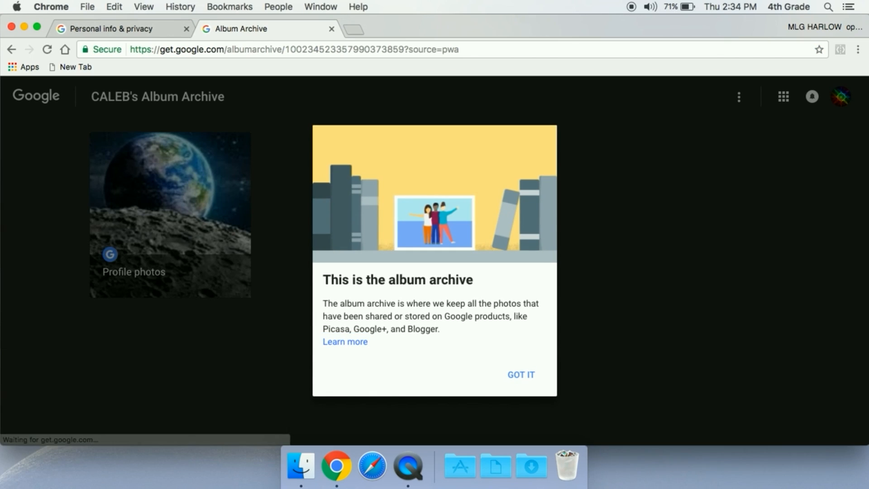
{"action": "mouse_move", "coordinate": [475, 285]}
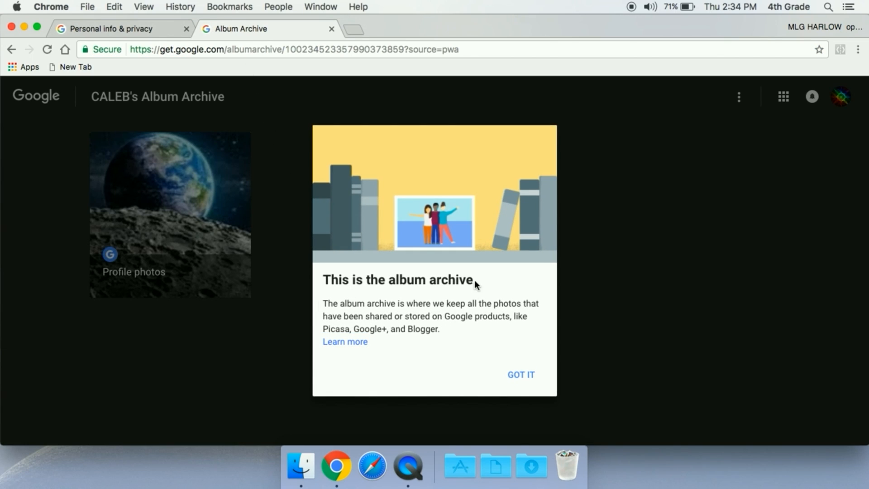
{"action": "mouse_move", "coordinate": [498, 337]}
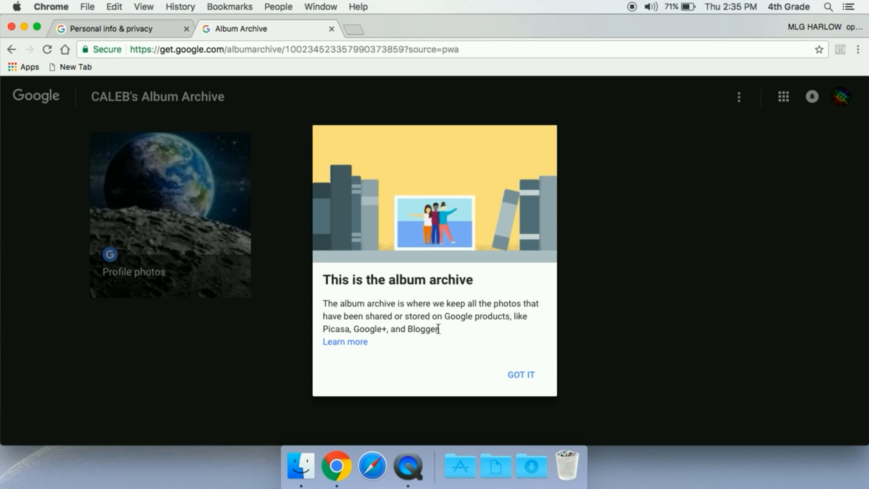
{"action": "double_click", "coordinate": [369, 328]}
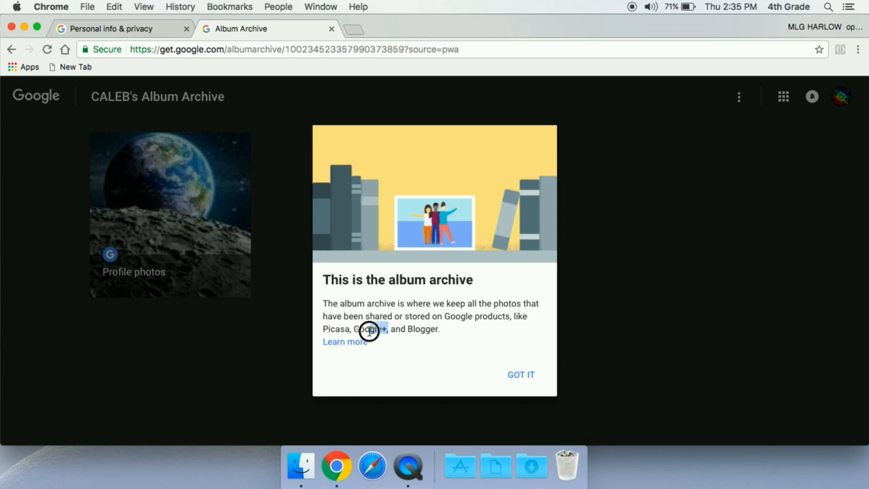
{"action": "double_click", "coordinate": [369, 329]}
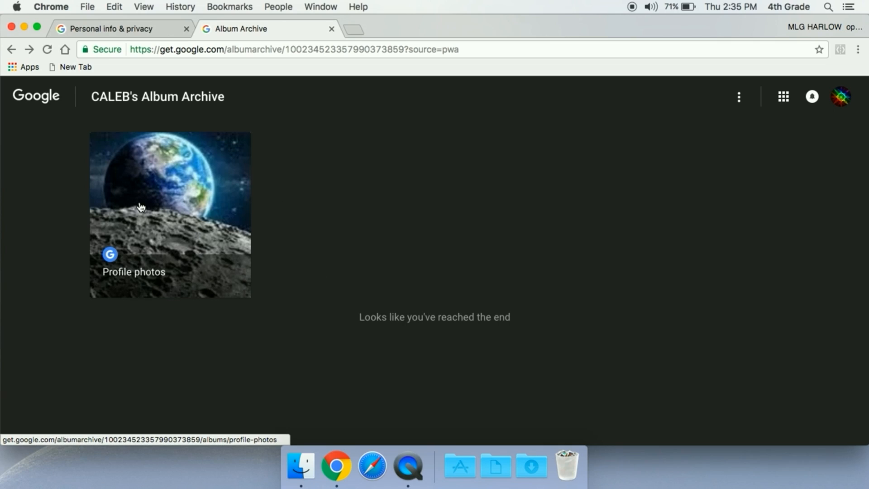
{"action": "mouse_move", "coordinate": [132, 43]}
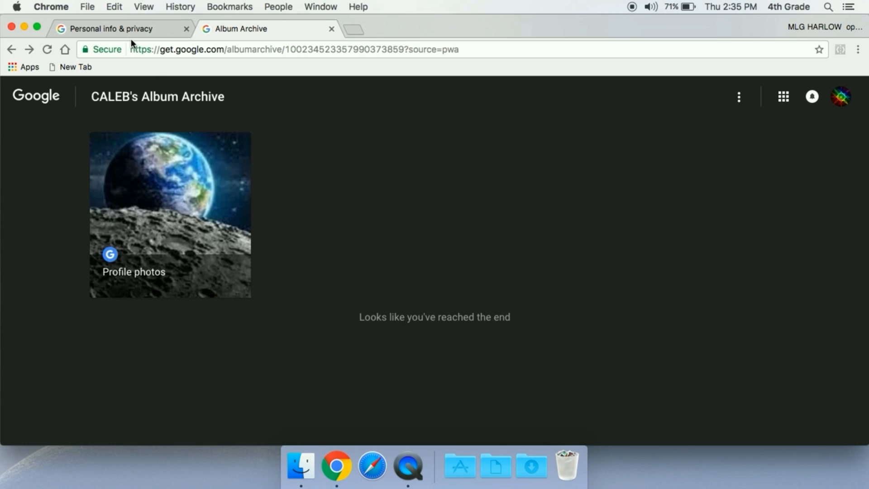
- Glance at the account privacy tab, return to Album Archive and show its More options menu
{"action": "left_click", "coordinate": [115, 28]}
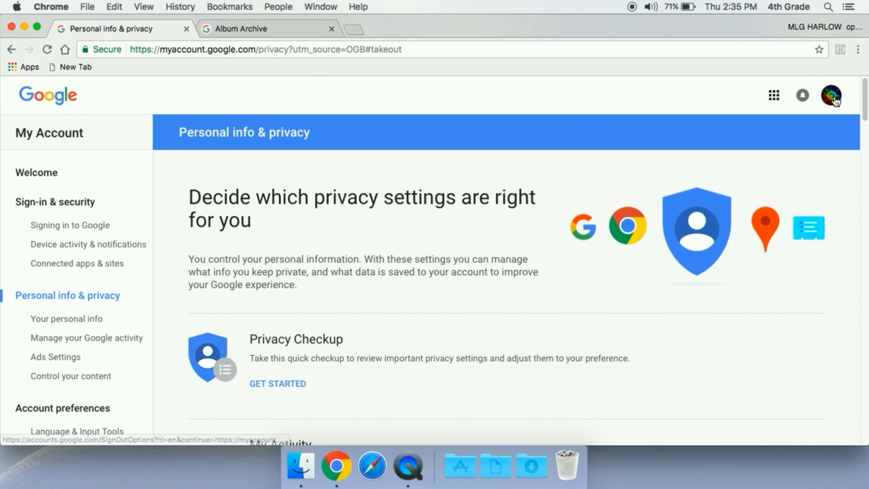
{"action": "left_click", "coordinate": [48, 94]}
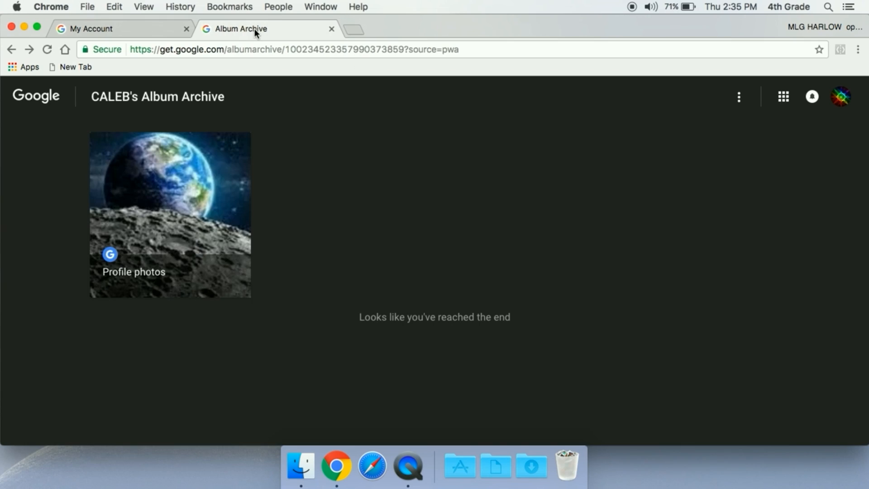
{"action": "mouse_move", "coordinate": [165, 271]}
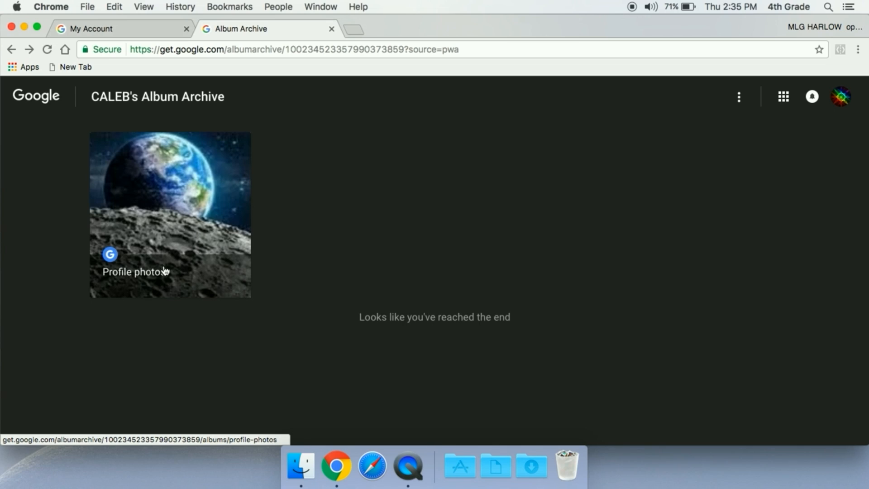
{"action": "mouse_move", "coordinate": [598, 201]}
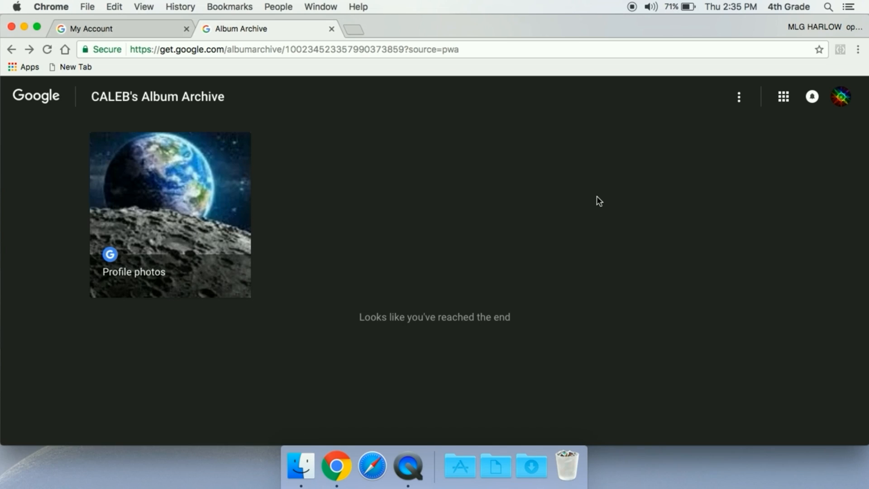
{"action": "mouse_move", "coordinate": [739, 97]}
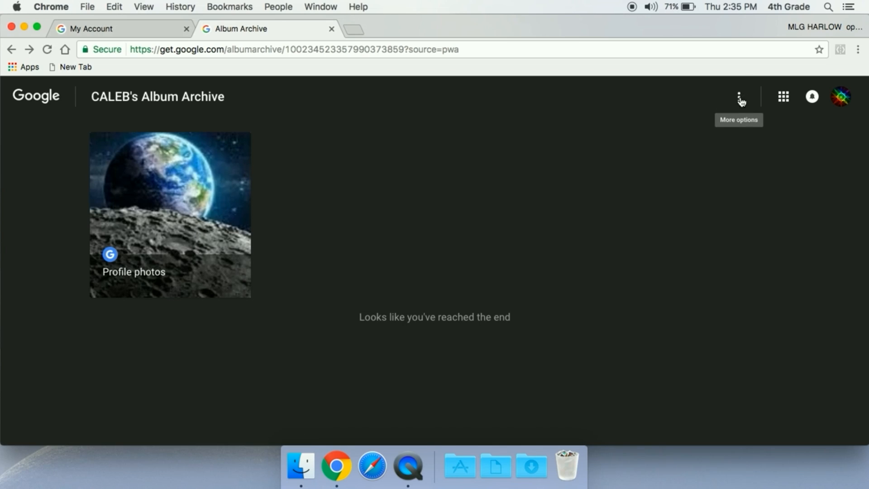
{"action": "left_click", "coordinate": [739, 96]}
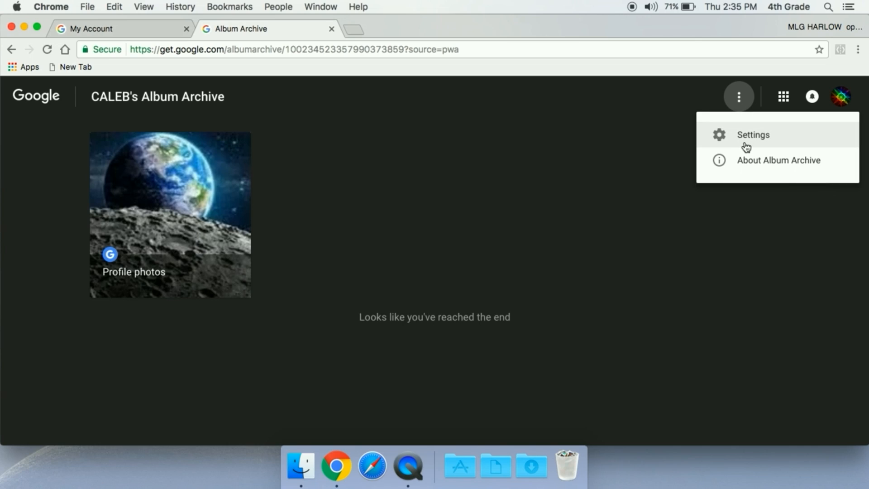
{"action": "mouse_move", "coordinate": [332, 227]}
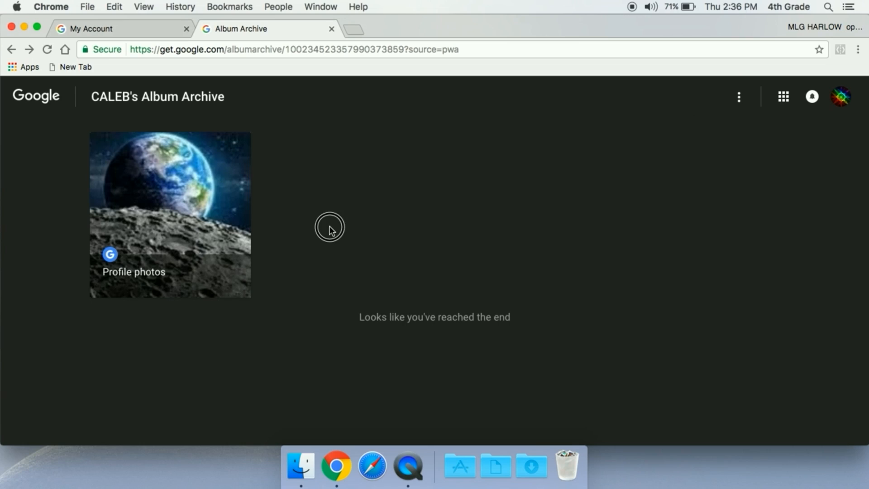
{"action": "mouse_move", "coordinate": [174, 216]}
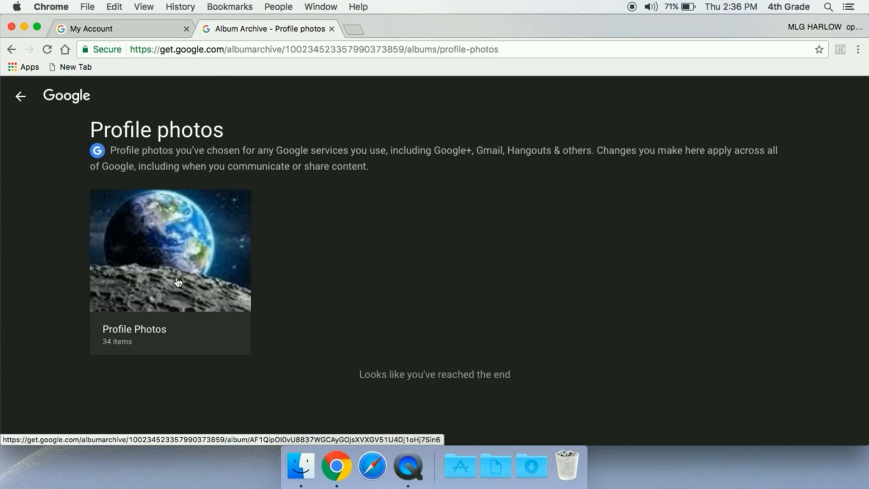
{"action": "mouse_move", "coordinate": [162, 252]}
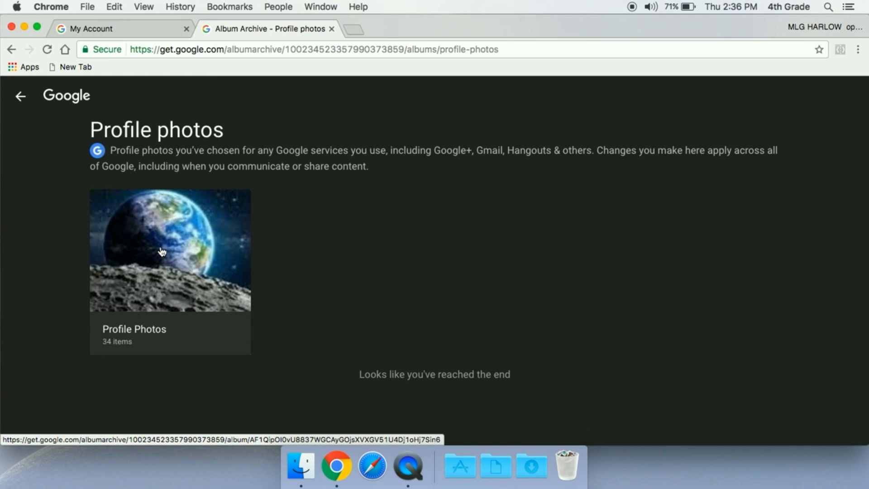
- Browse the Profile Photos album grid and bring the unwanted brown photo up full-size
{"action": "left_click", "coordinate": [170, 250]}
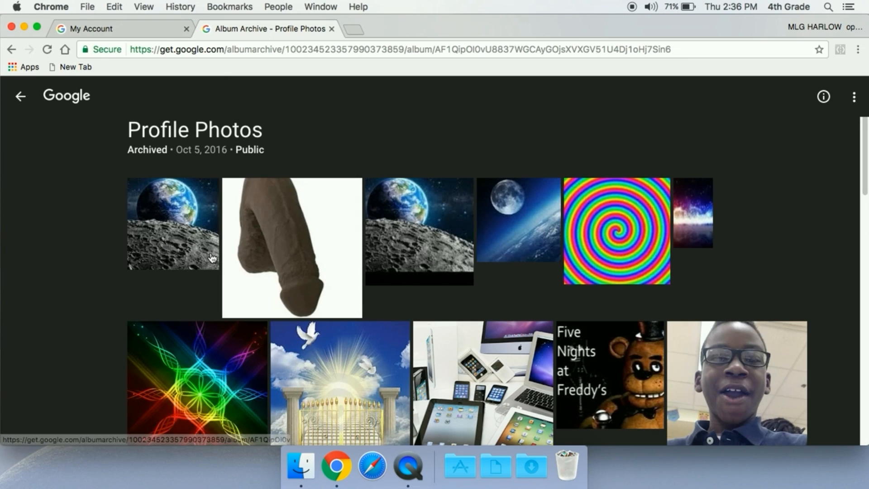
{"action": "scroll", "scroll_direction": "down", "scroll_amount": 3}
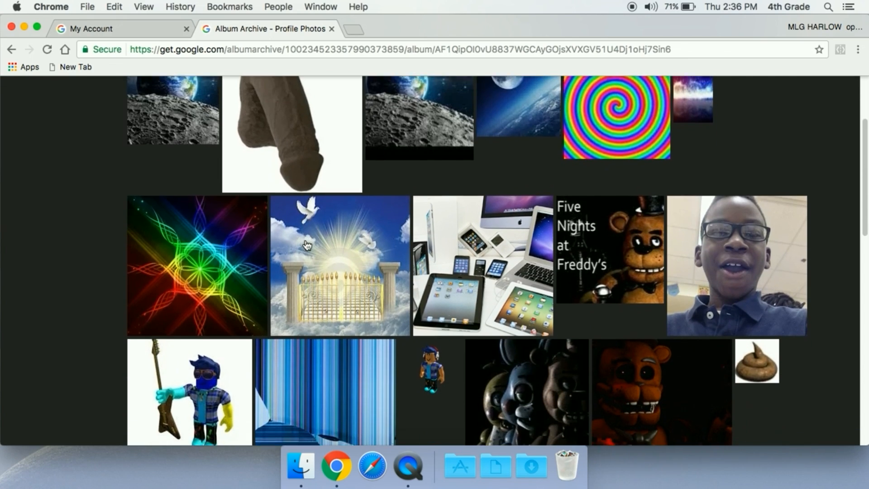
{"action": "scroll", "scroll_direction": "down", "scroll_amount": 3}
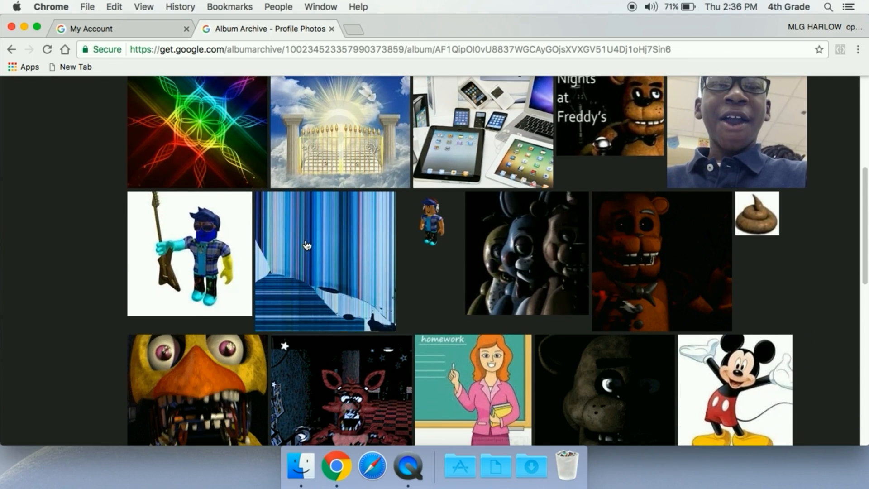
{"action": "scroll", "scroll_direction": "down", "scroll_amount": 3}
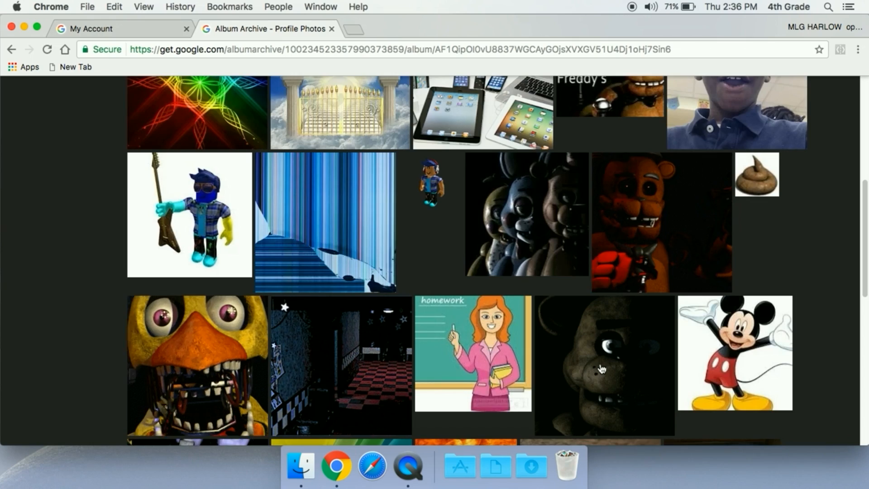
{"action": "scroll", "scroll_direction": "down", "scroll_amount": 3}
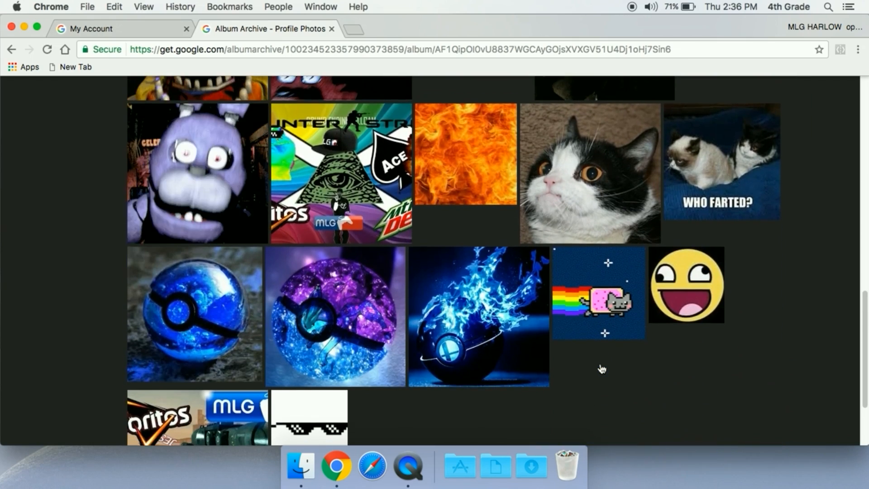
{"action": "scroll", "scroll_direction": "down", "scroll_amount": 3}
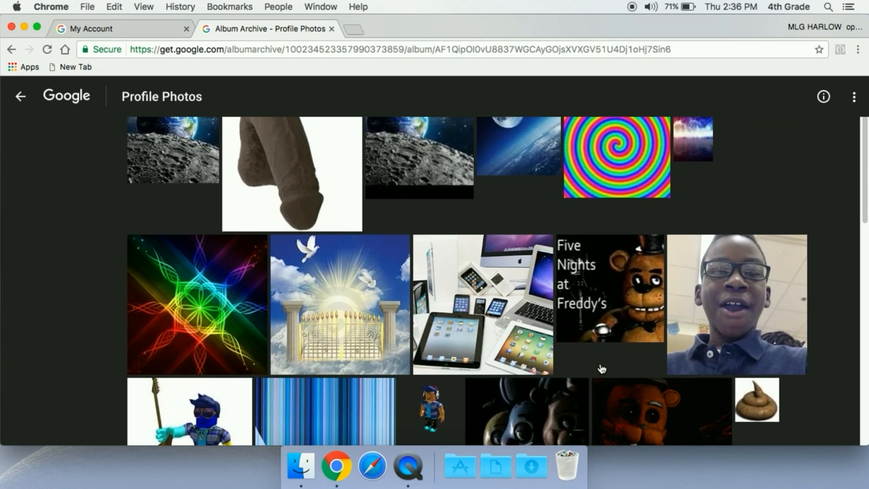
{"action": "scroll", "scroll_direction": "down", "scroll_amount": 3}
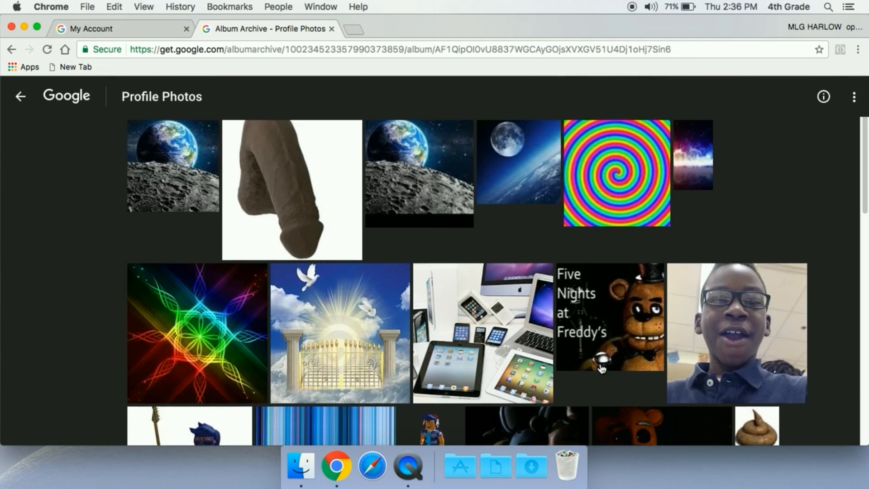
{"action": "scroll", "scroll_direction": "down", "scroll_amount": 3}
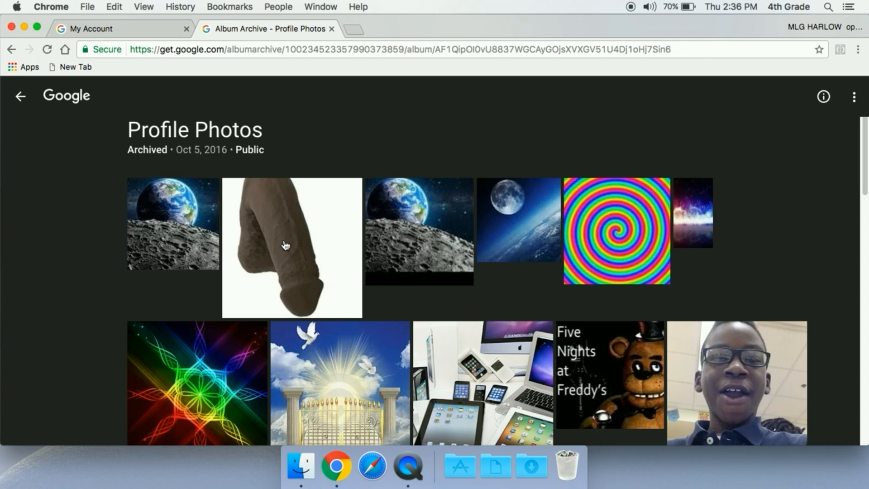
{"action": "left_click", "coordinate": [291, 248]}
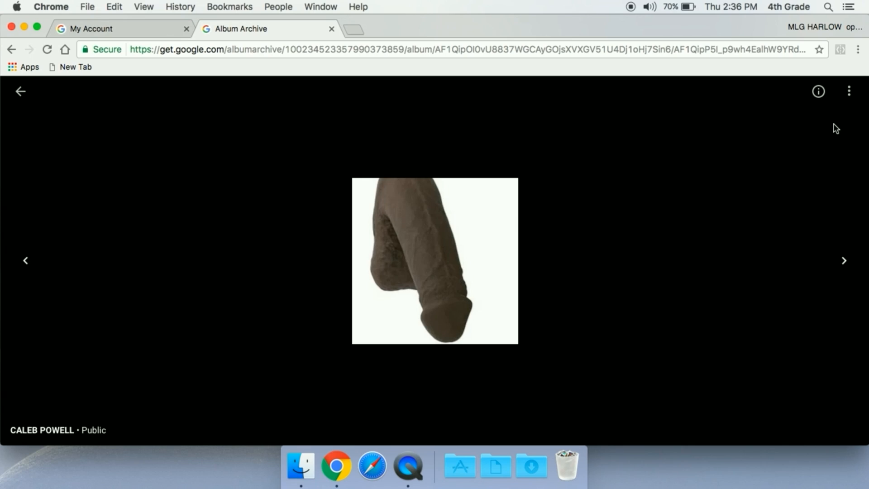
- Choose Delete photo for the brown photo and review the permanent-deletion warning, noting the Google Drive entry
{"action": "left_click", "coordinate": [849, 92]}
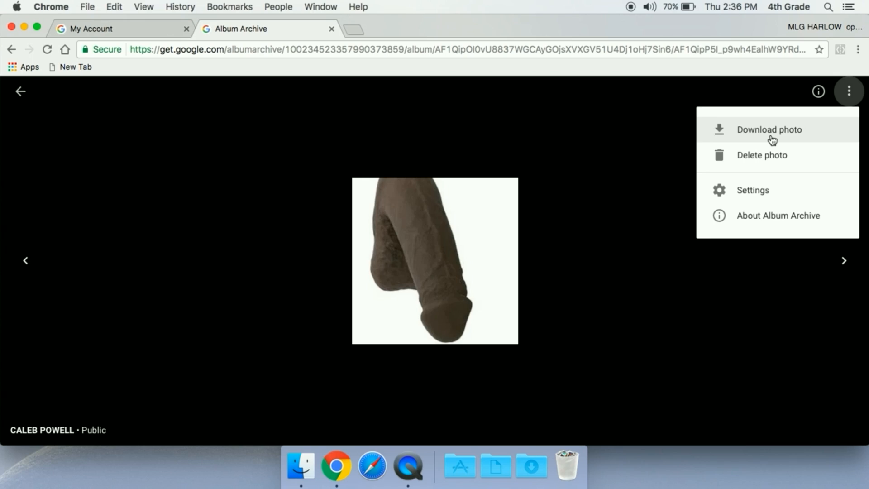
{"action": "mouse_move", "coordinate": [757, 160]}
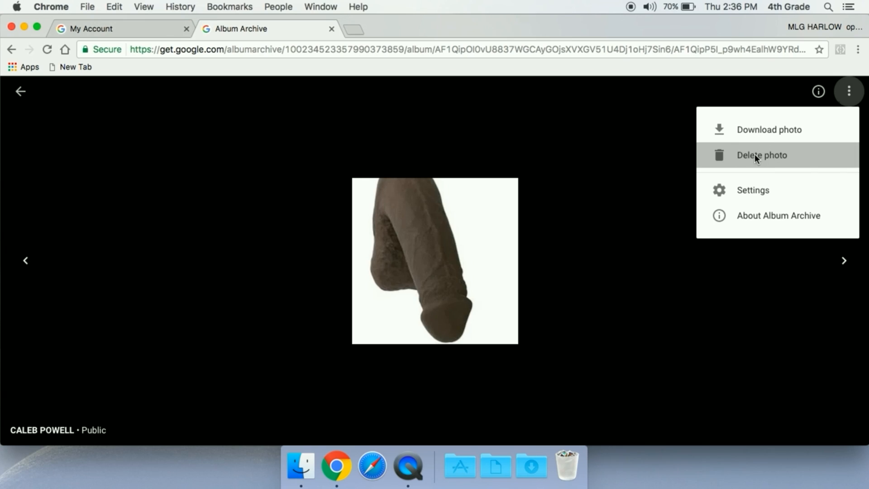
{"action": "left_click", "coordinate": [761, 155]}
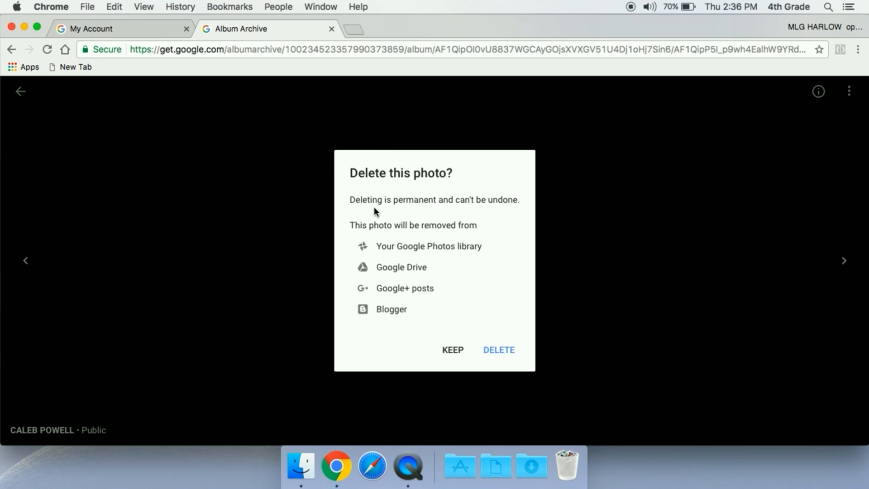
{"action": "mouse_move", "coordinate": [515, 217]}
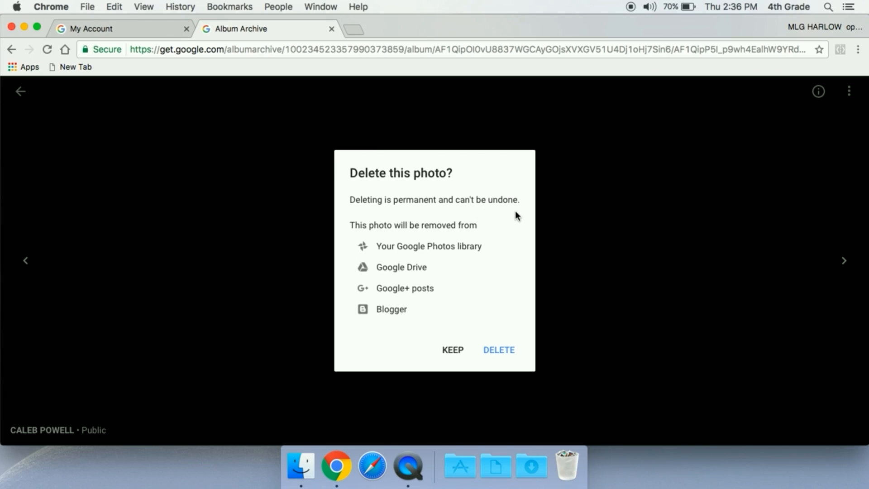
{"action": "mouse_move", "coordinate": [449, 241]}
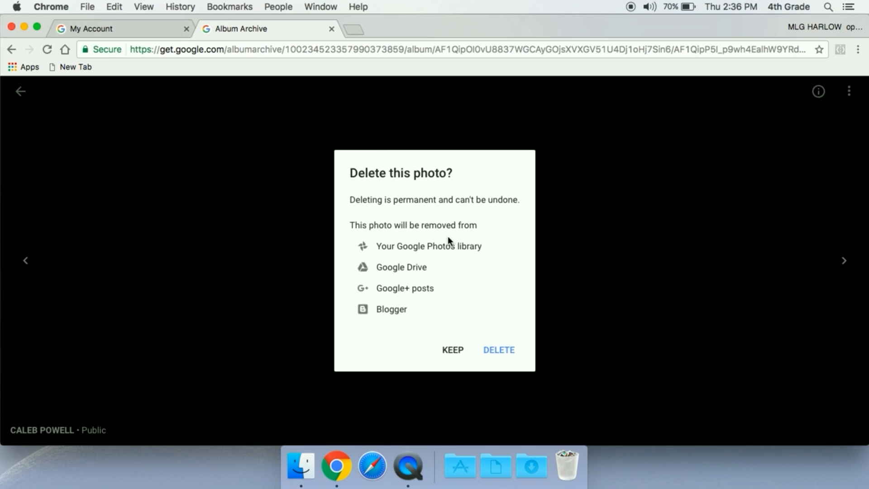
{"action": "mouse_move", "coordinate": [397, 270]}
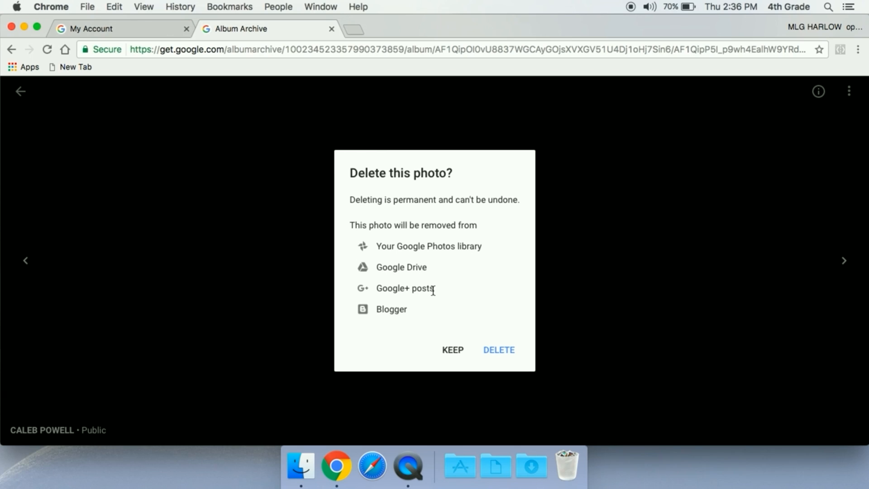
{"action": "double_click", "coordinate": [391, 310]}
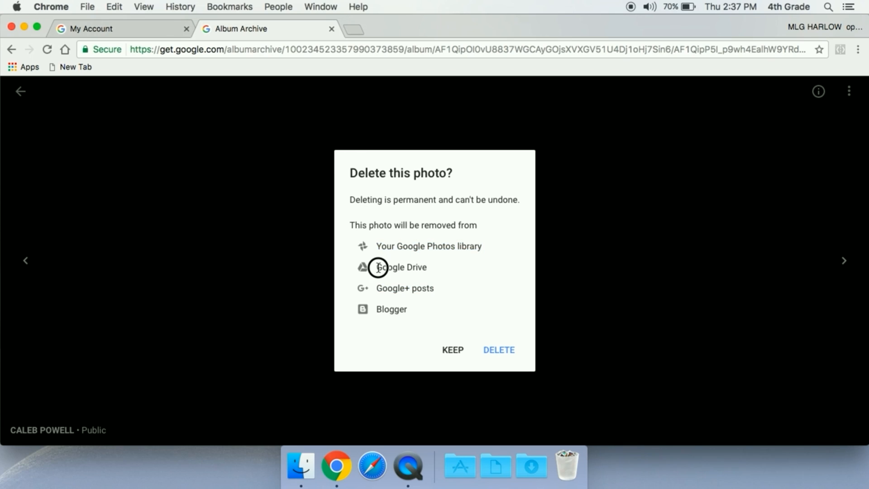
{"action": "double_click", "coordinate": [400, 266]}
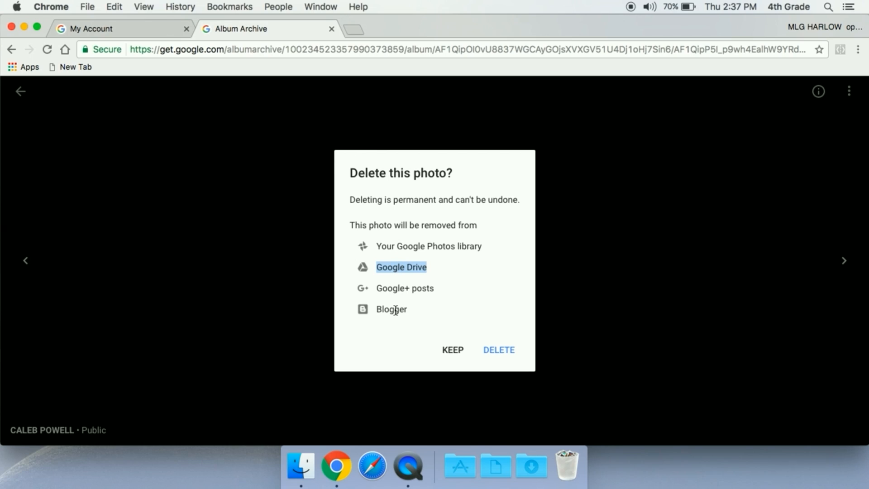
{"action": "mouse_move", "coordinate": [402, 266]}
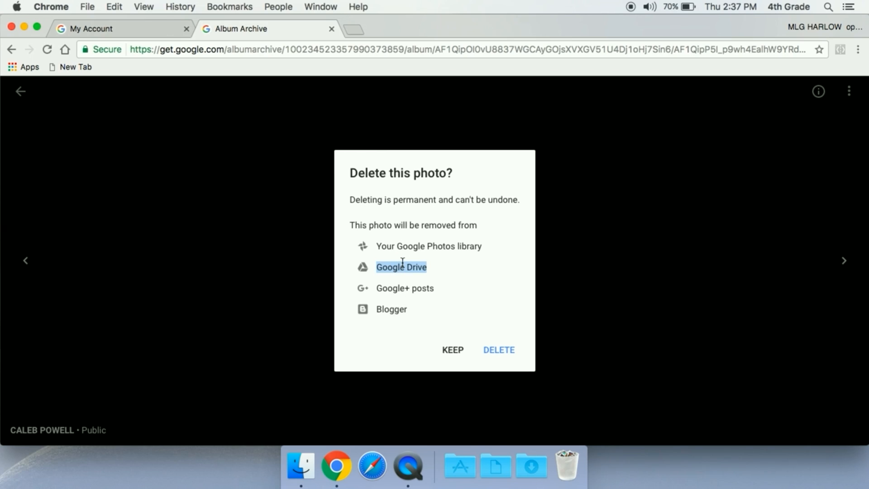
{"action": "mouse_move", "coordinate": [403, 310]}
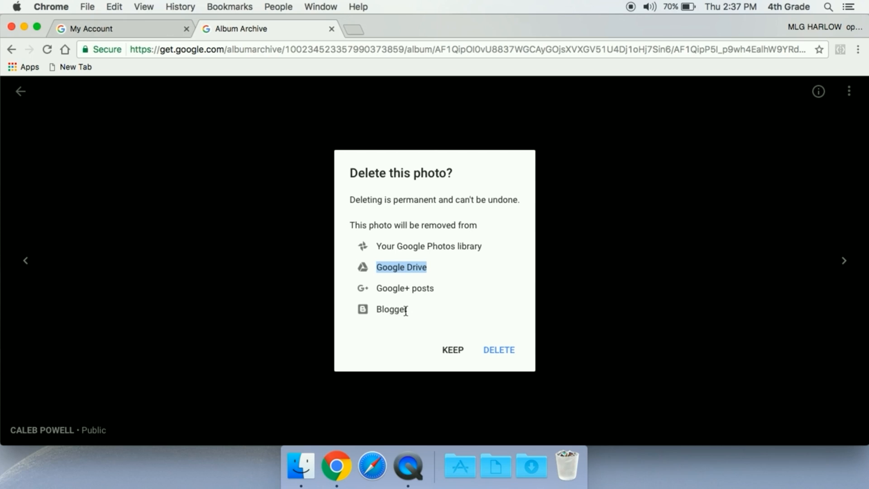
- Confirm DELETE so the brown photo is removed and the album grid reloads
{"action": "left_click", "coordinate": [498, 350]}
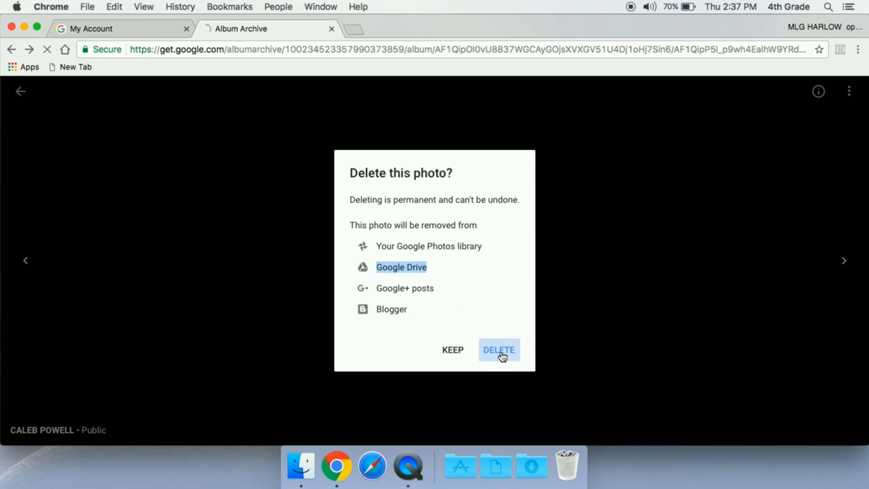
{"action": "left_click", "coordinate": [498, 349]}
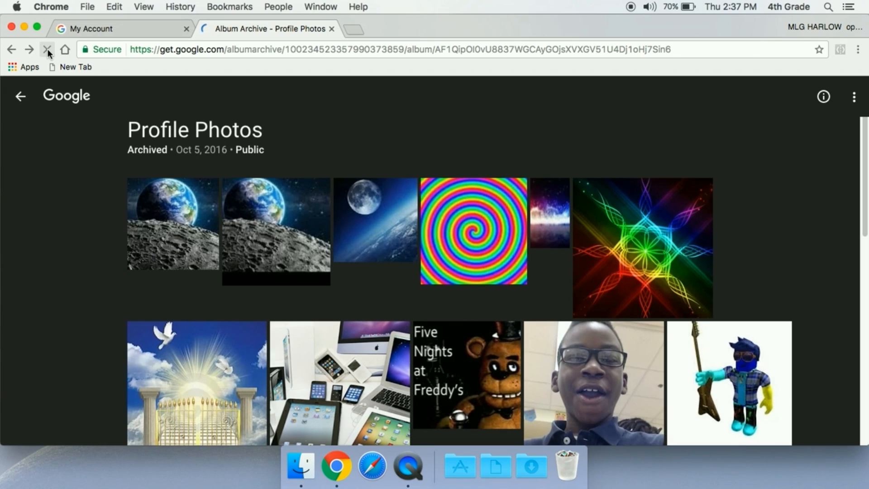
{"action": "mouse_move", "coordinate": [47, 49]}
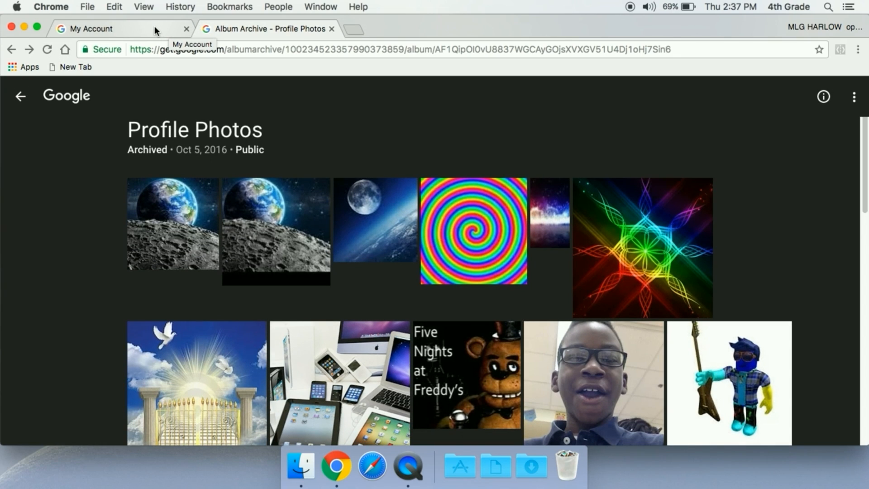
- Back in My Account, bring up the profile photo picker and show Your photos > Profile photos
{"action": "left_click", "coordinate": [99, 28]}
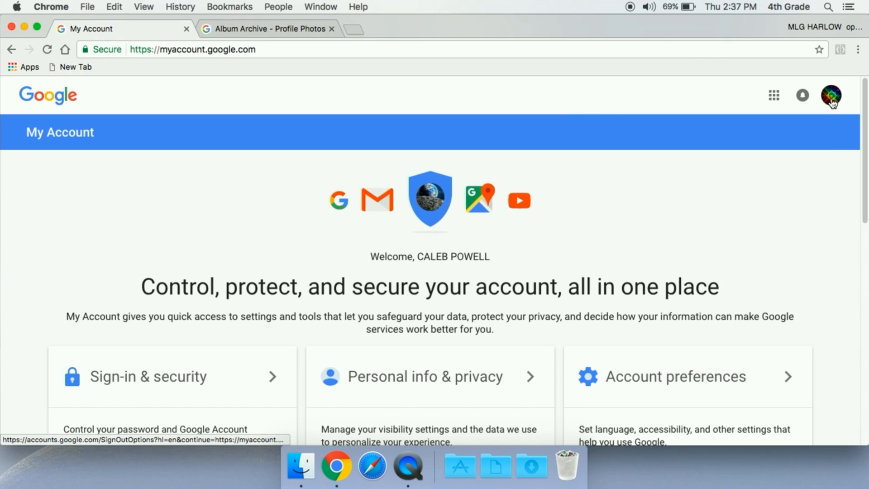
{"action": "left_click", "coordinate": [832, 95]}
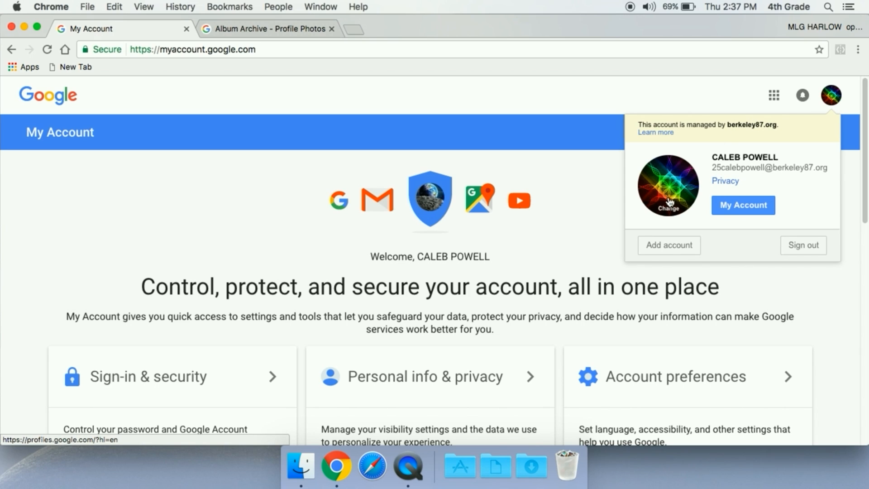
{"action": "left_click", "coordinate": [668, 208]}
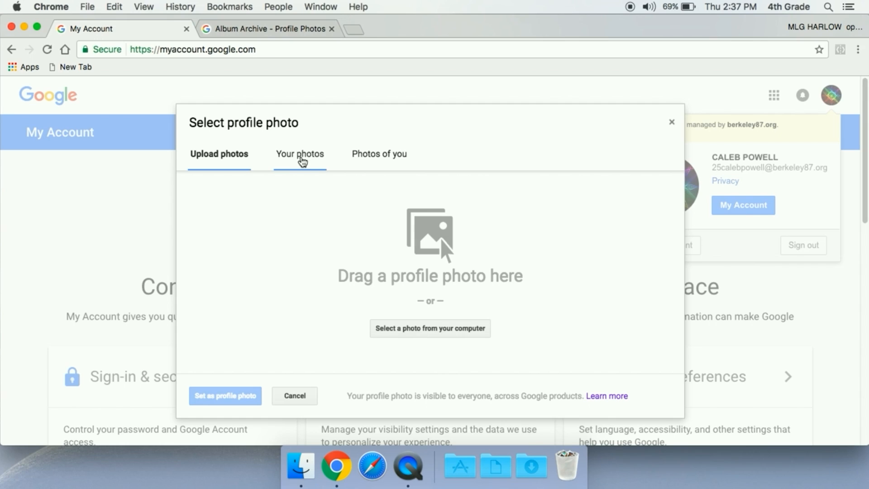
{"action": "left_click", "coordinate": [299, 154]}
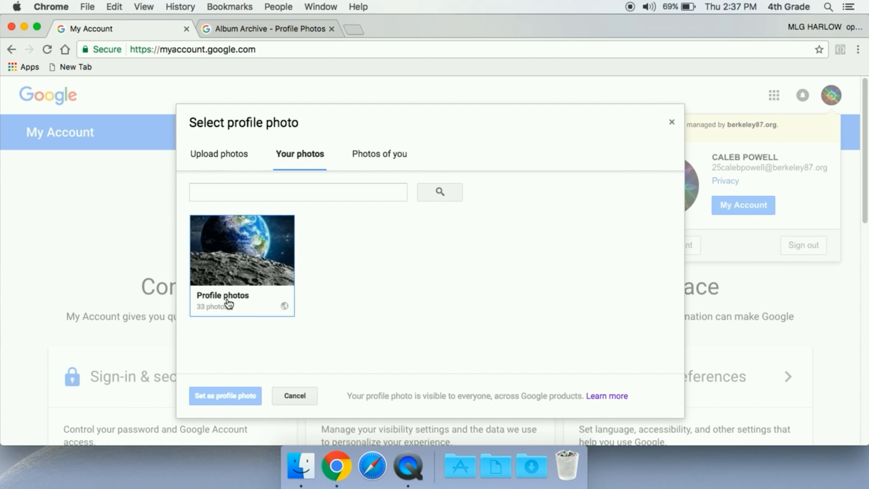
{"action": "mouse_move", "coordinate": [204, 309]}
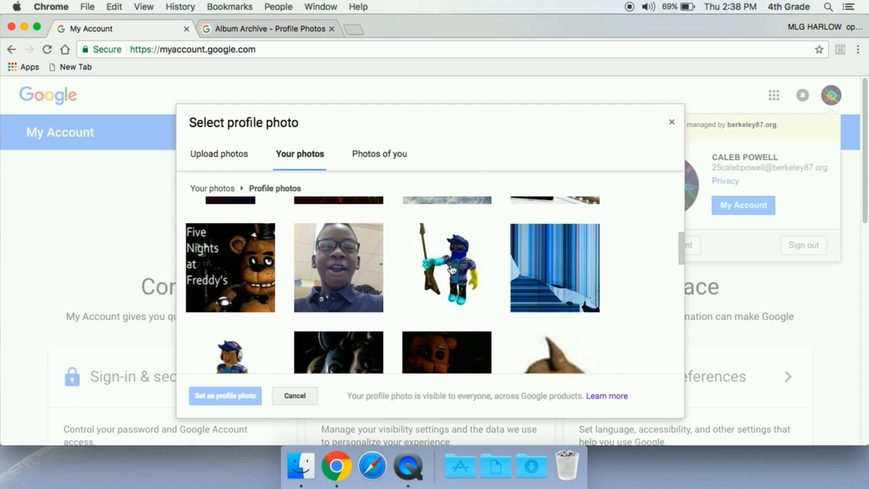
- Scroll through the remaining profile photos to confirm the deleted one is gone, then close the picker
{"action": "scroll", "scroll_direction": "down", "scroll_amount": 3}
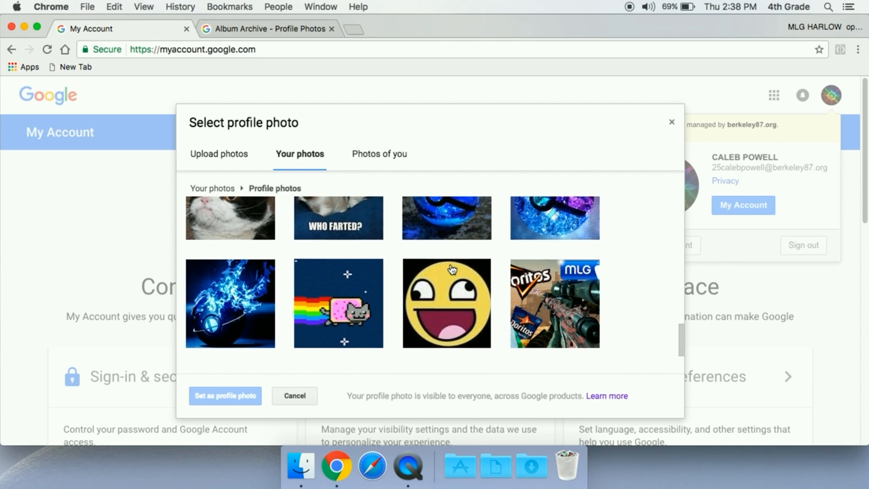
{"action": "scroll", "scroll_direction": "down", "scroll_amount": 3}
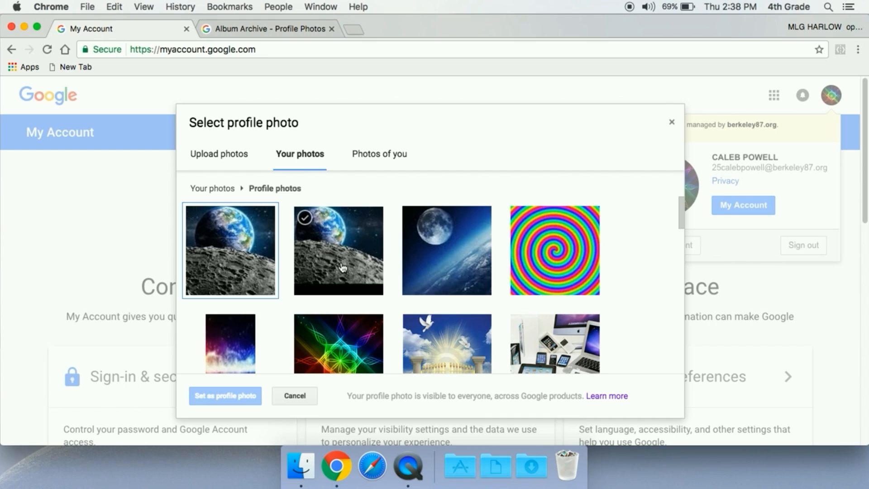
{"action": "mouse_move", "coordinate": [338, 260]}
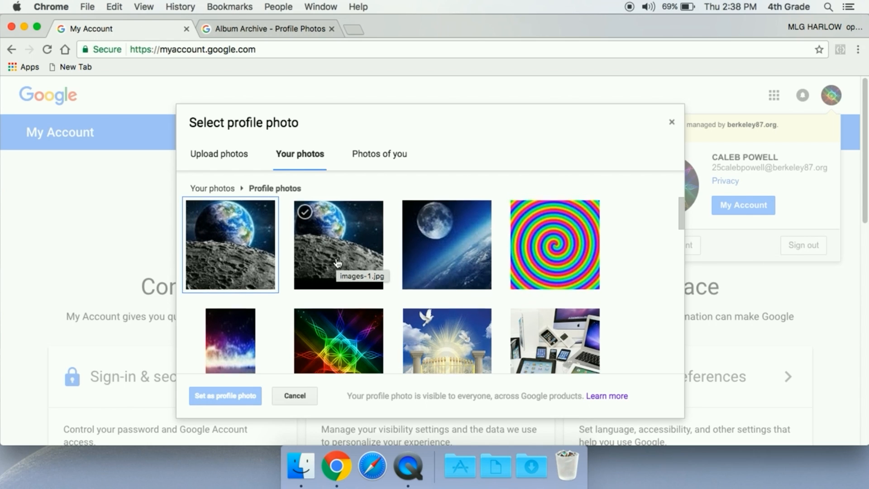
{"action": "scroll", "scroll_direction": "down", "scroll_amount": 3}
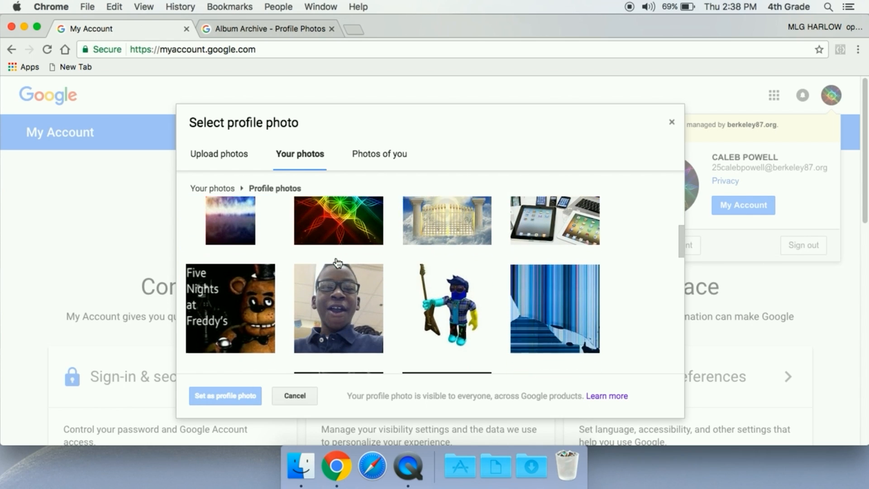
{"action": "scroll", "scroll_direction": "down", "scroll_amount": 3}
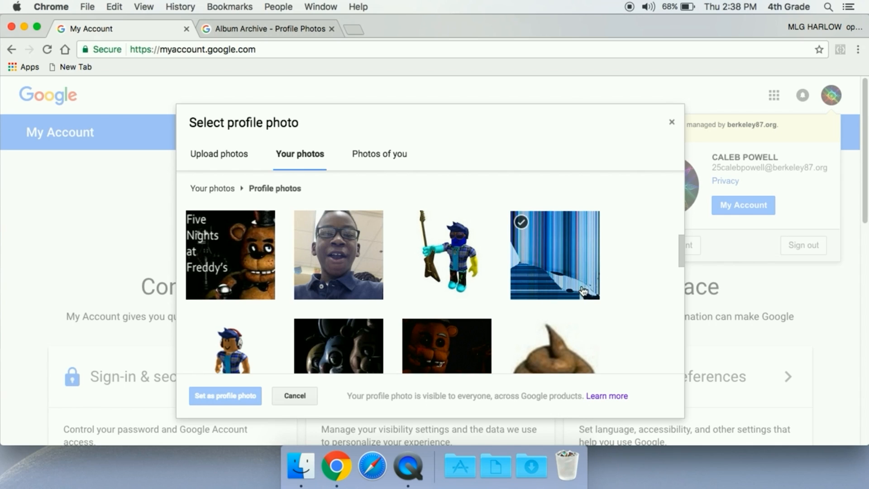
{"action": "scroll", "scroll_direction": "down", "scroll_amount": 3}
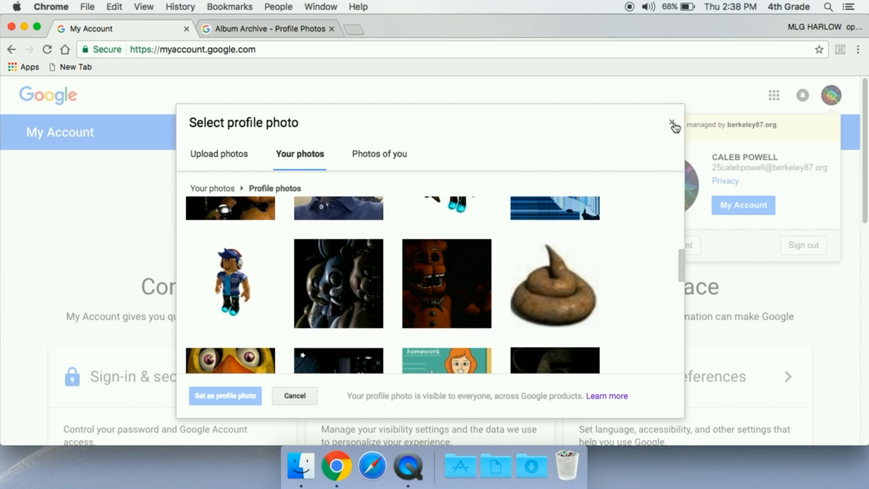
{"action": "left_click", "coordinate": [673, 122]}
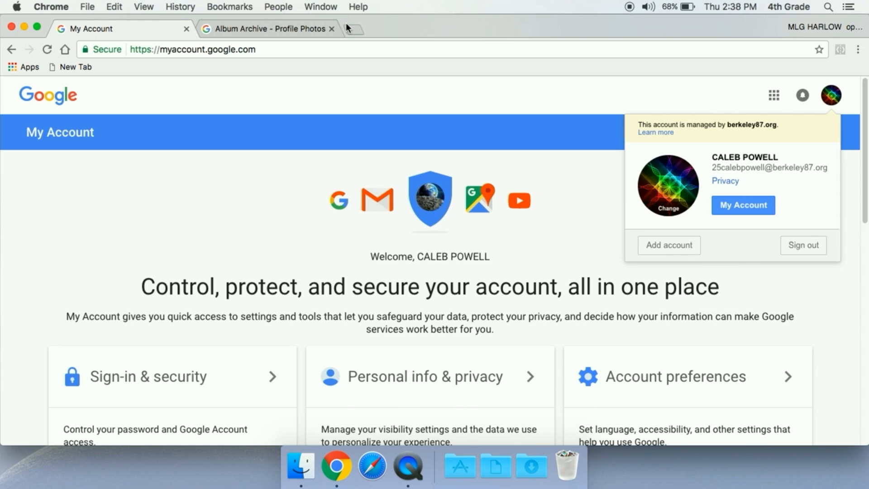
- Return to picasaweb.google.com Album Archive and scroll through the Profile Photos album grid
{"action": "left_click", "coordinate": [266, 28]}
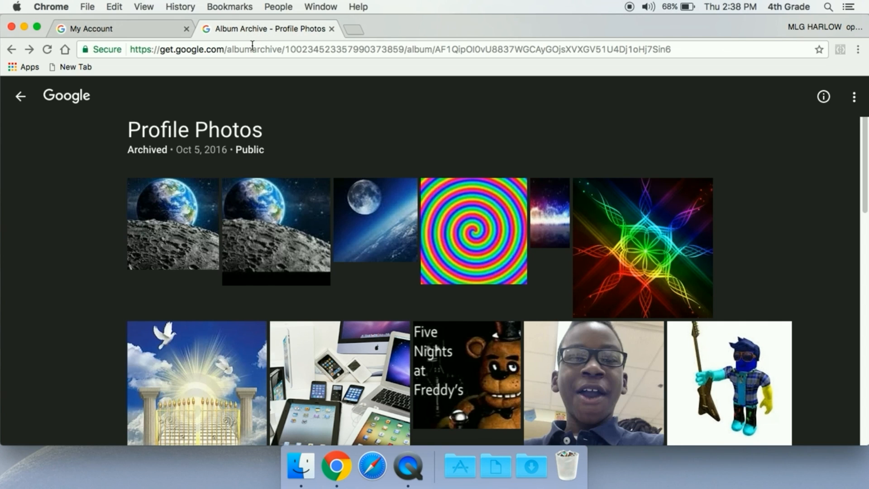
{"action": "type", "text": "picasaweb.google.com"}
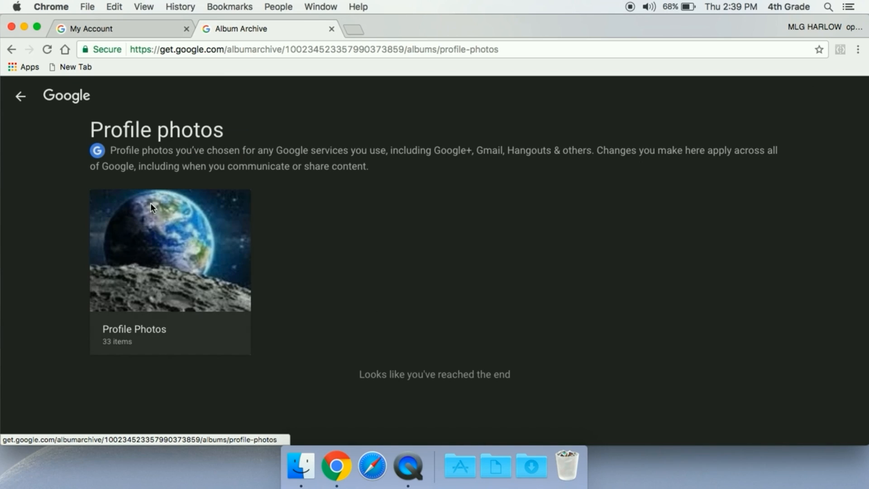
{"action": "left_click", "coordinate": [169, 250]}
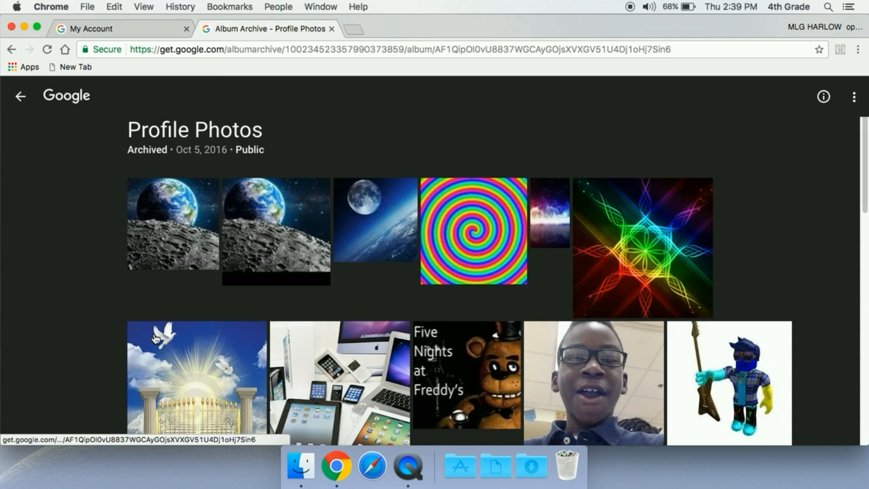
{"action": "scroll", "scroll_direction": "down", "scroll_amount": 3}
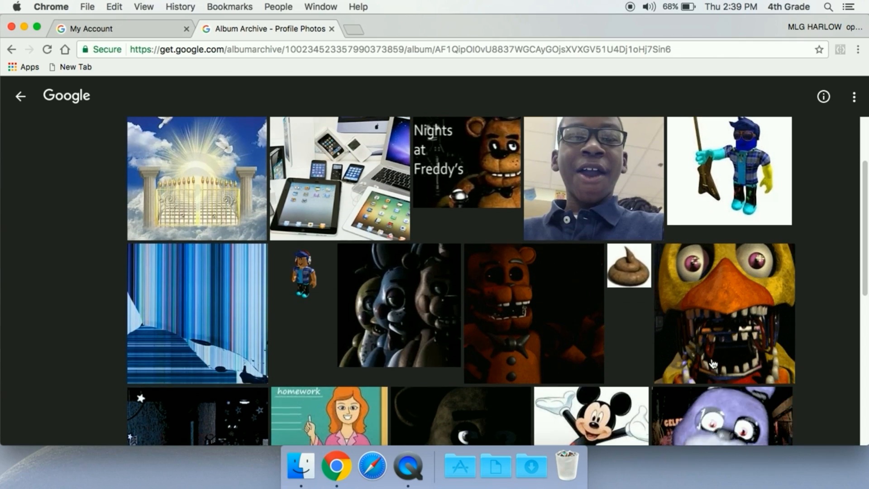
{"action": "scroll", "scroll_direction": "down", "scroll_amount": 3}
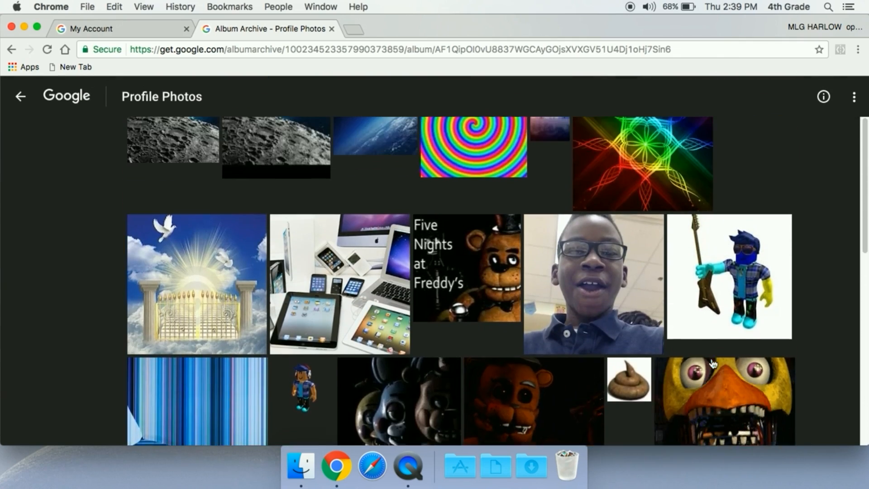
{"action": "scroll", "scroll_direction": "down", "scroll_amount": 3}
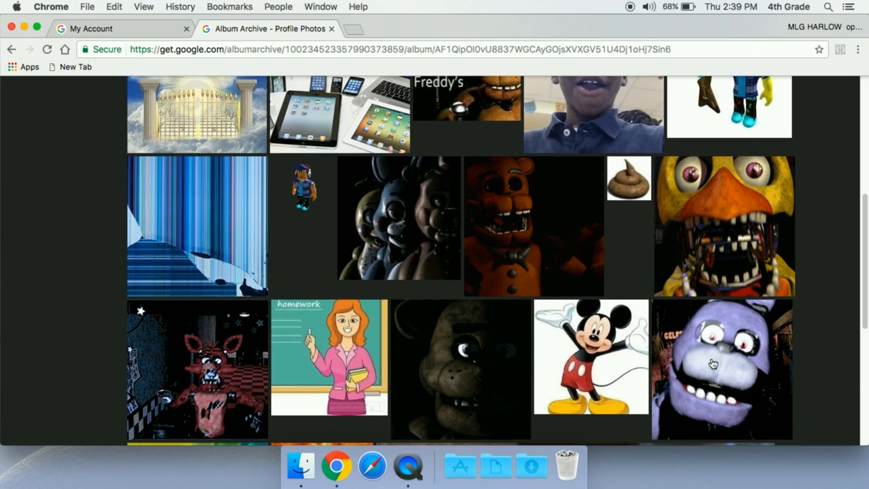
{"action": "scroll", "scroll_direction": "down", "scroll_amount": 3}
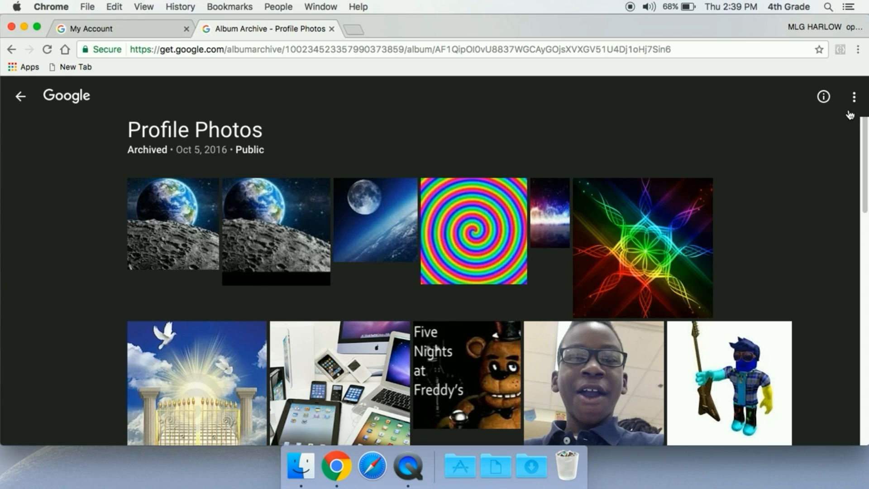
- Permanently delete the first Earth-over-Moon photo from the Profile Photos album
{"action": "left_click", "coordinate": [854, 96]}
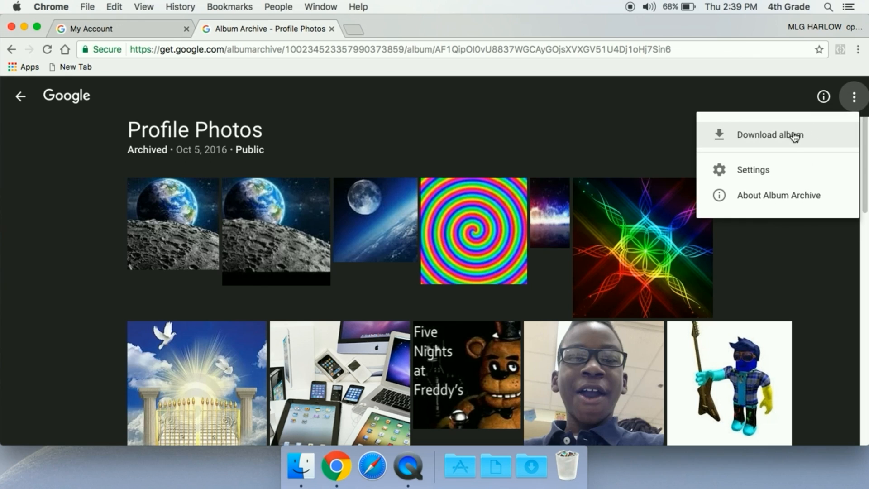
{"action": "mouse_move", "coordinate": [337, 202]}
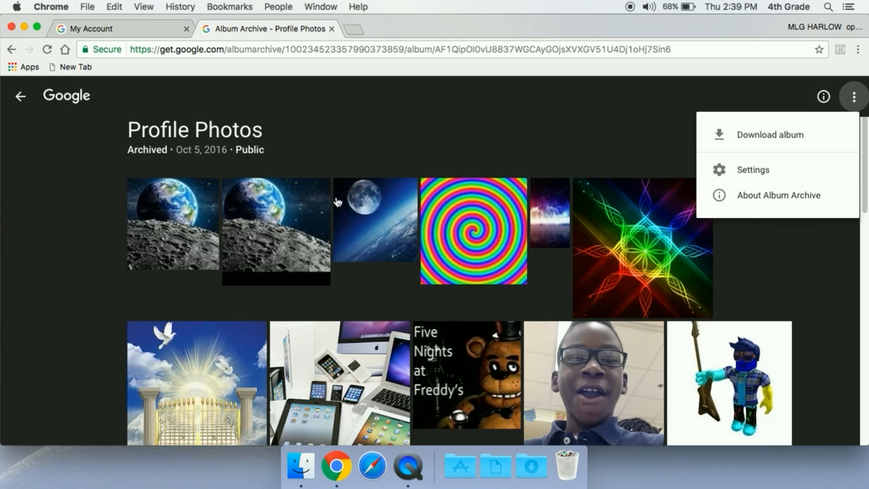
{"action": "left_click", "coordinate": [173, 224]}
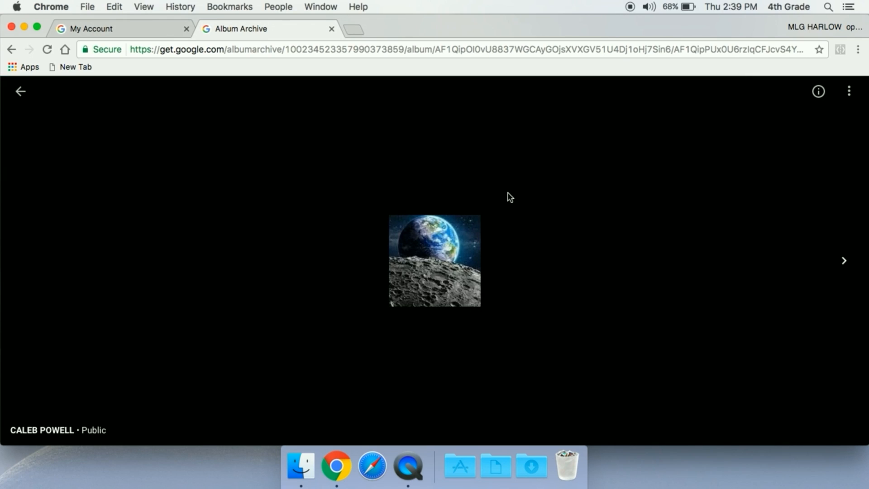
{"action": "left_click", "coordinate": [849, 92]}
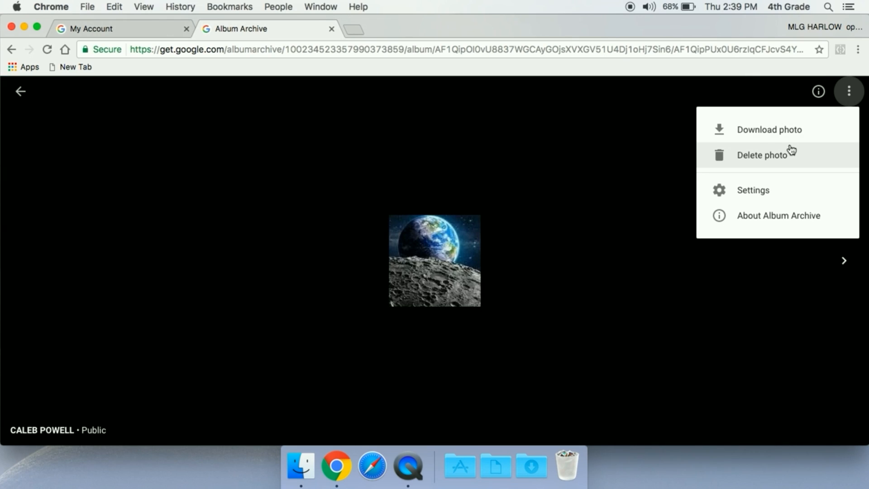
{"action": "left_click", "coordinate": [764, 155]}
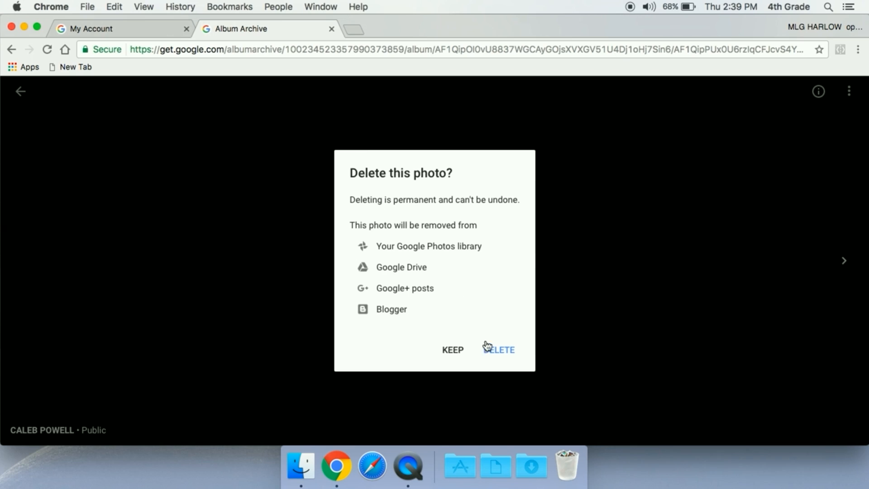
{"action": "left_click", "coordinate": [502, 350]}
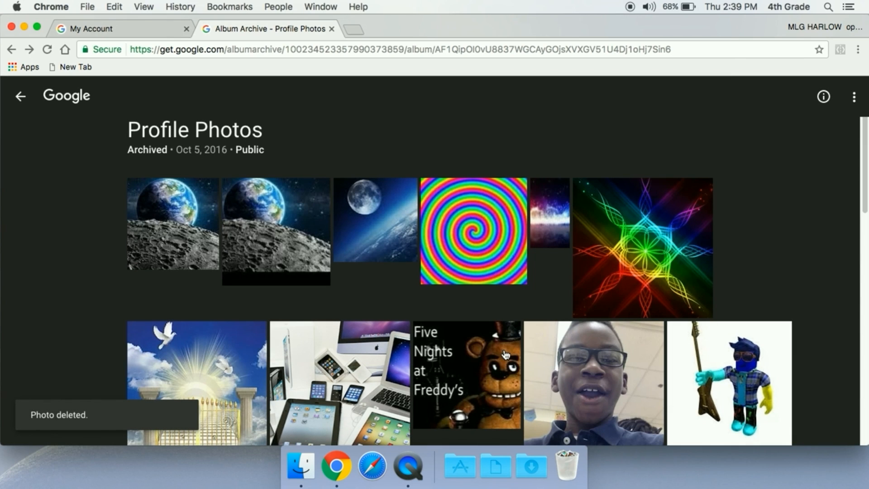
{"action": "mouse_move", "coordinate": [335, 216]}
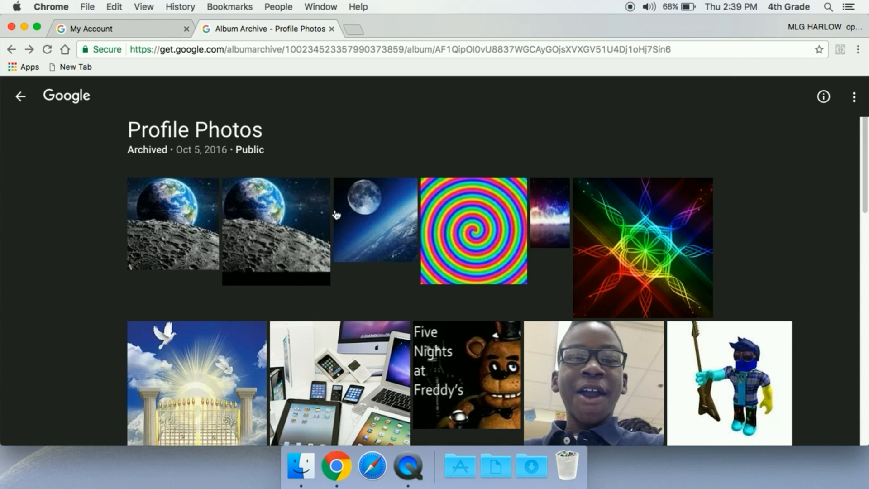
- Permanently delete the second Earth-over-Moon photo the same way
{"action": "left_click", "coordinate": [172, 224]}
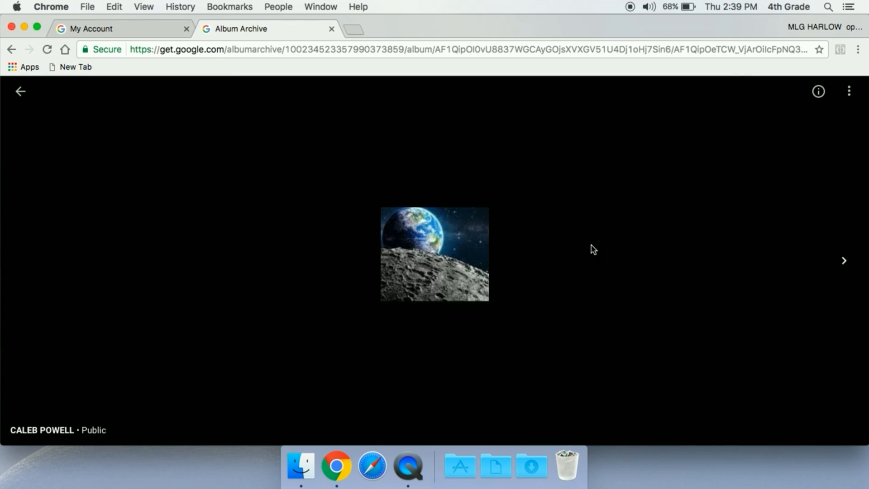
{"action": "left_click", "coordinate": [849, 90]}
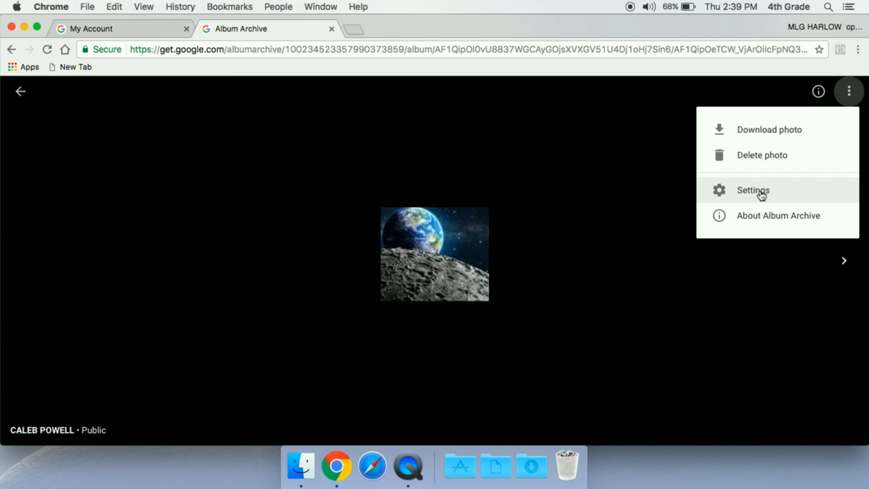
{"action": "left_click", "coordinate": [761, 155]}
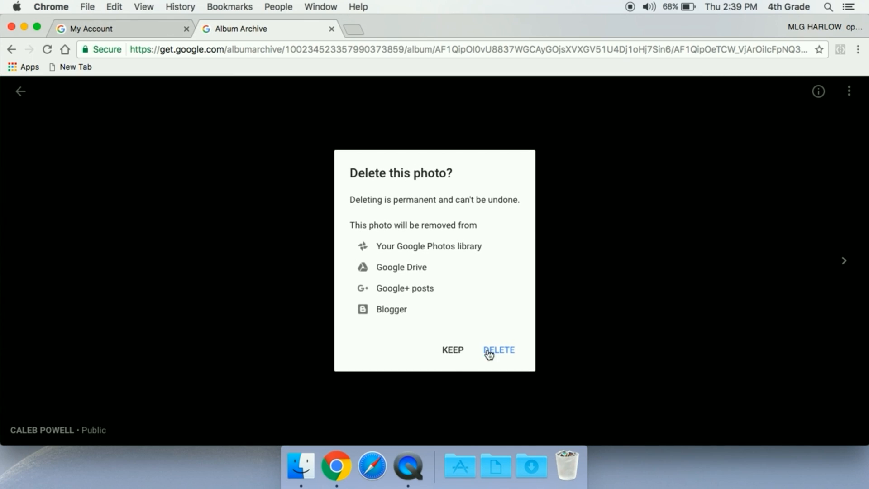
{"action": "left_click", "coordinate": [498, 350]}
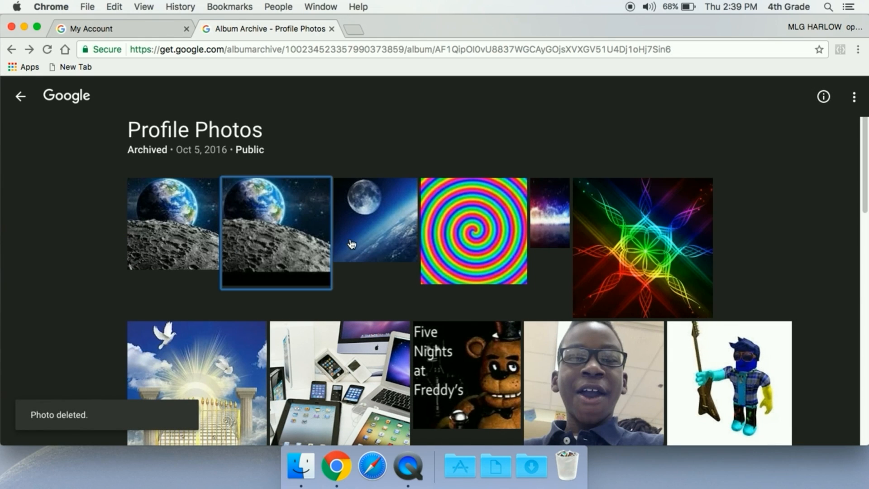
- Permanently delete the moon photo and refresh the album so the grid updates
{"action": "left_click", "coordinate": [374, 225]}
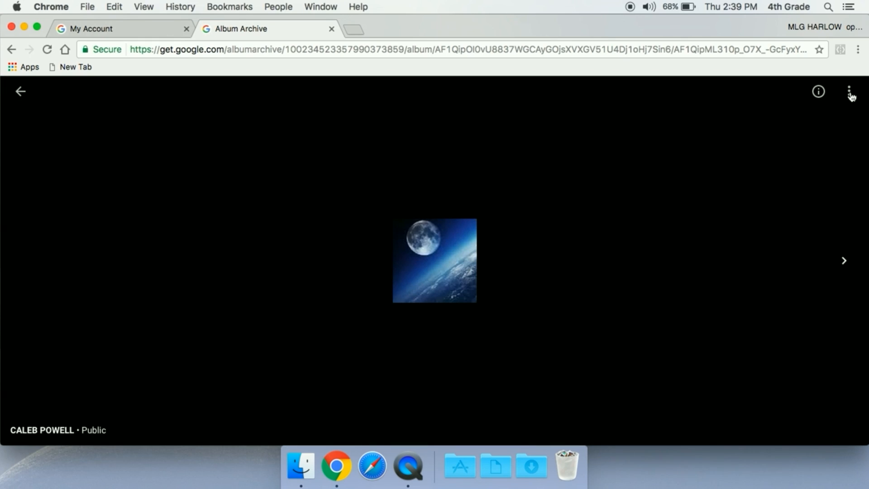
{"action": "left_click", "coordinate": [849, 92]}
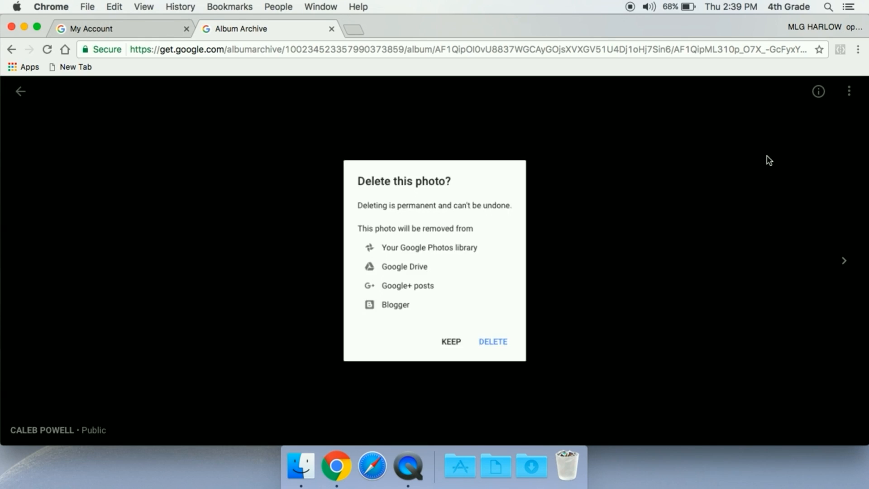
{"action": "left_click", "coordinate": [492, 341]}
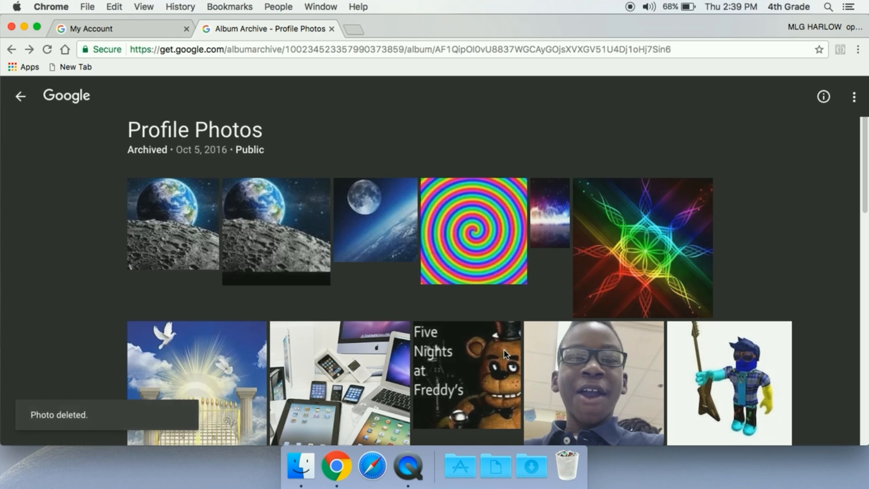
{"action": "left_click", "coordinate": [375, 221]}
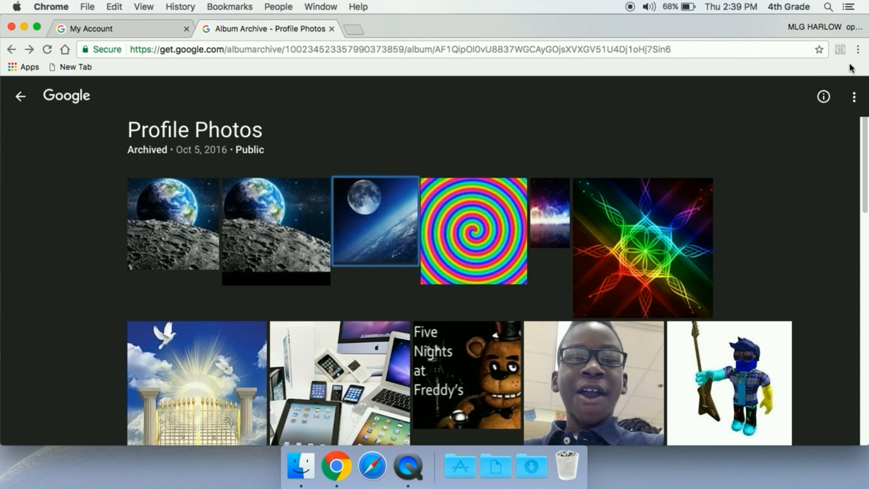
{"action": "mouse_move", "coordinate": [624, 124]}
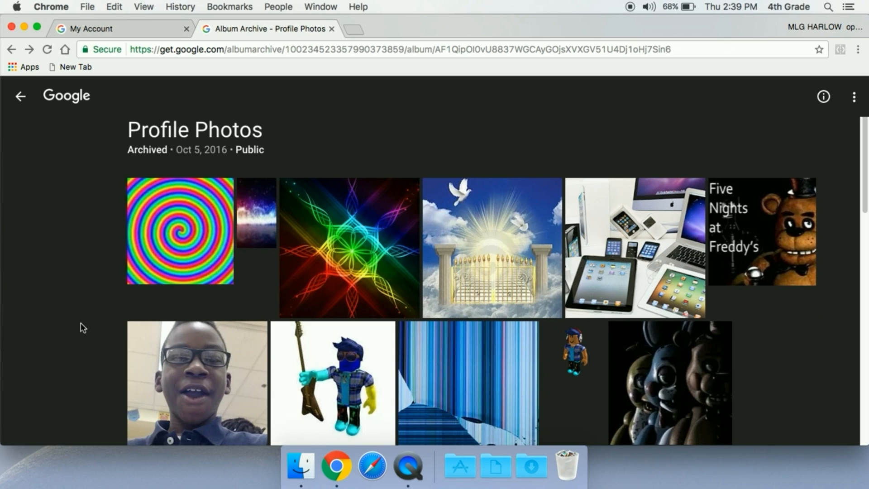
- Check that the My Account profile photo picker no longer offers the deleted photos
{"action": "scroll", "scroll_direction": "down", "scroll_amount": 3}
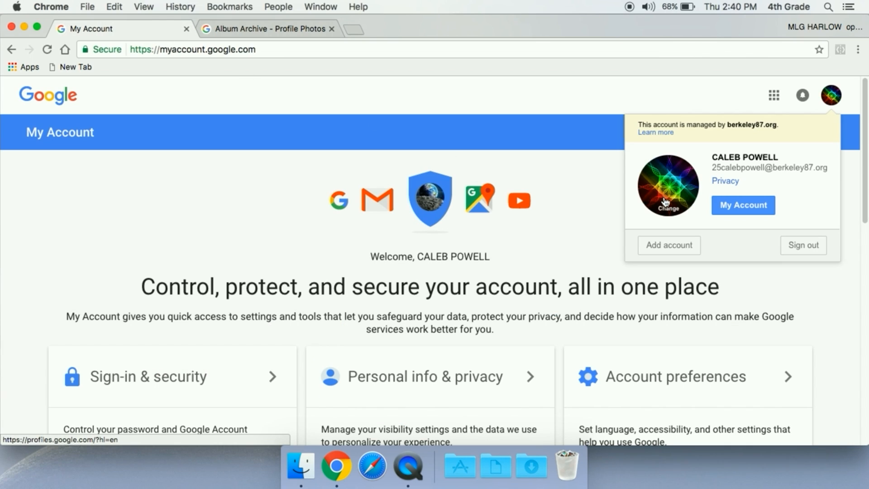
{"action": "left_click", "coordinate": [668, 208]}
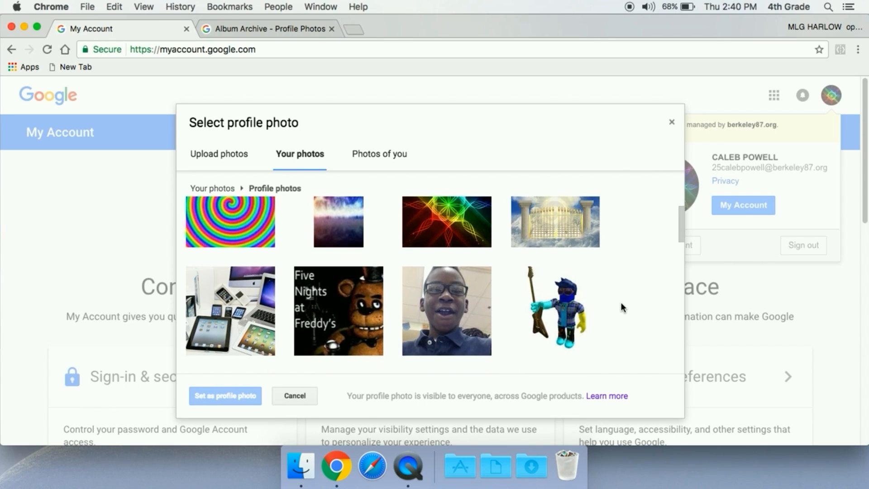
{"action": "scroll", "scroll_direction": "down", "scroll_amount": 3}
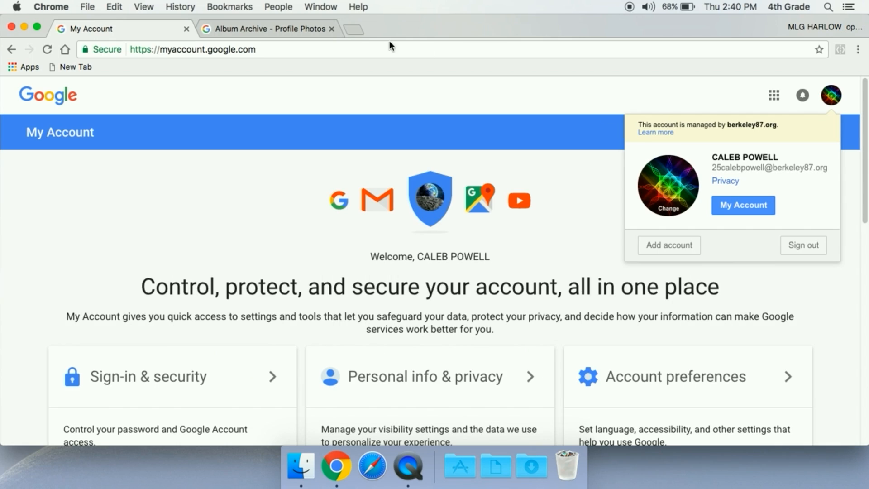
- Scroll through the remaining Profile Photos album before putting the browser away
{"action": "left_click", "coordinate": [266, 29]}
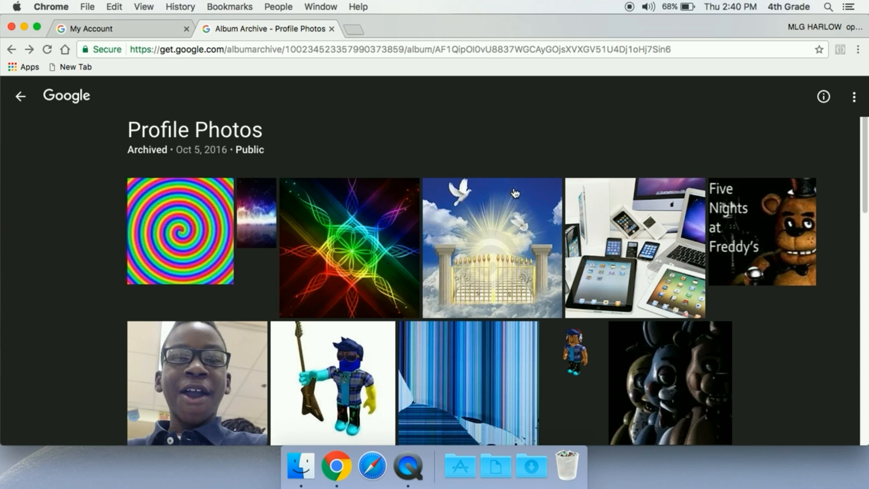
{"action": "scroll", "scroll_direction": "down", "scroll_amount": 3}
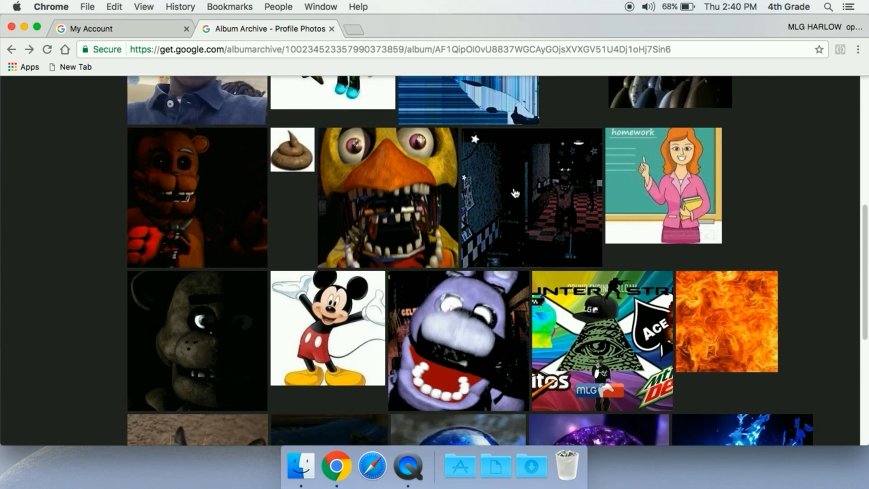
{"action": "scroll", "scroll_direction": "up", "scroll_amount": 3}
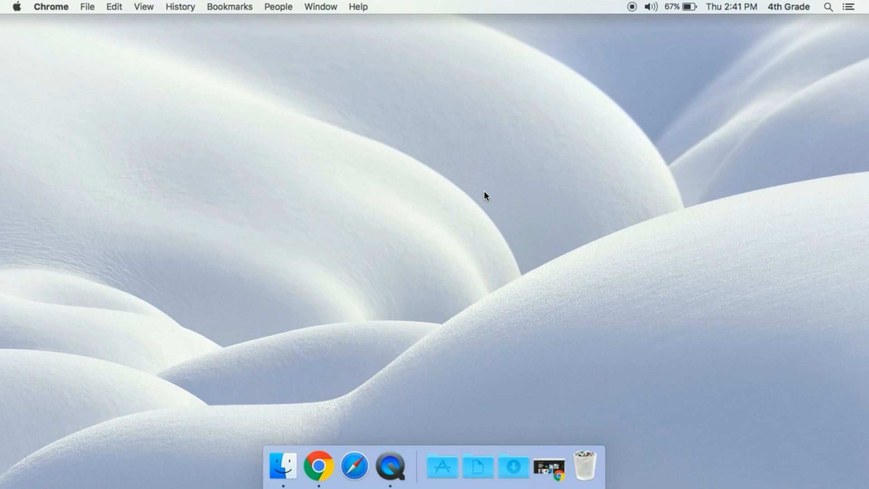
{"action": "mouse_move", "coordinate": [495, 180]}
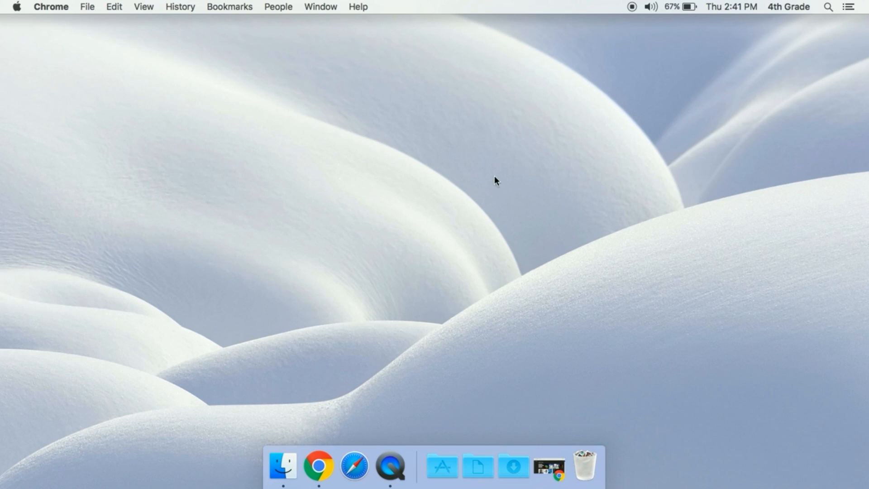